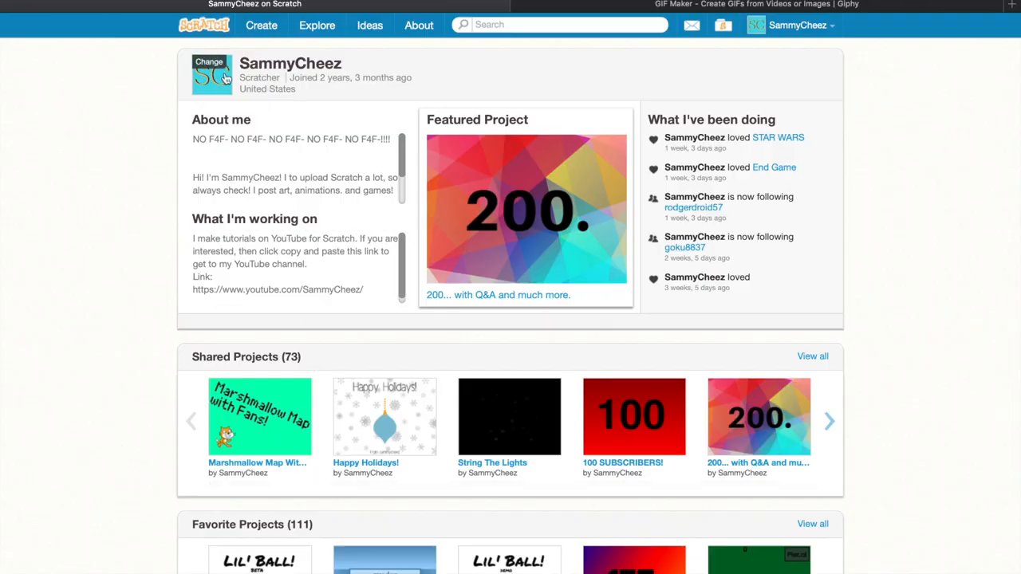
Browse down the Scratch profile page and return to the own profile.
left_click(209, 72)
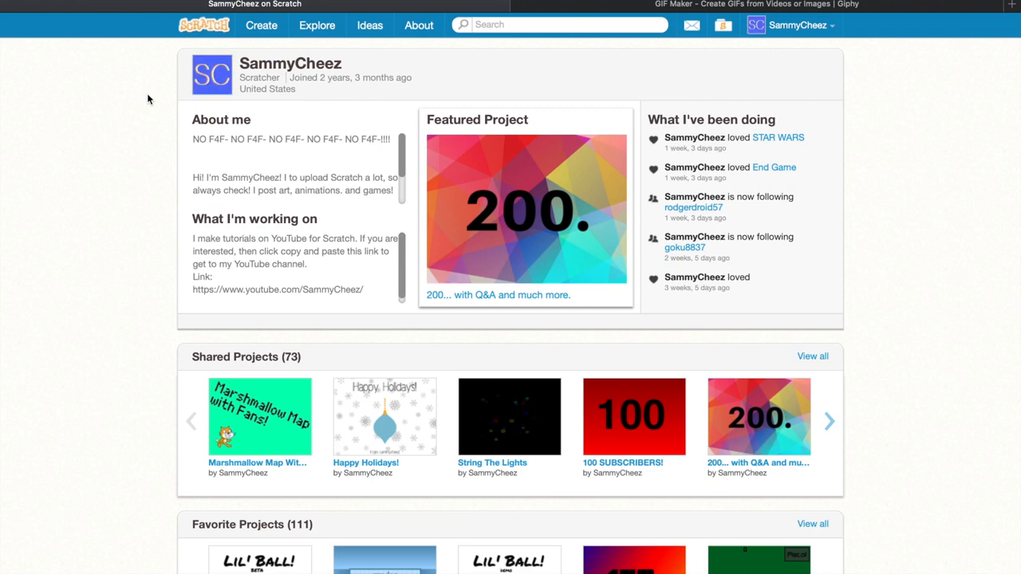
scroll("down", 3)
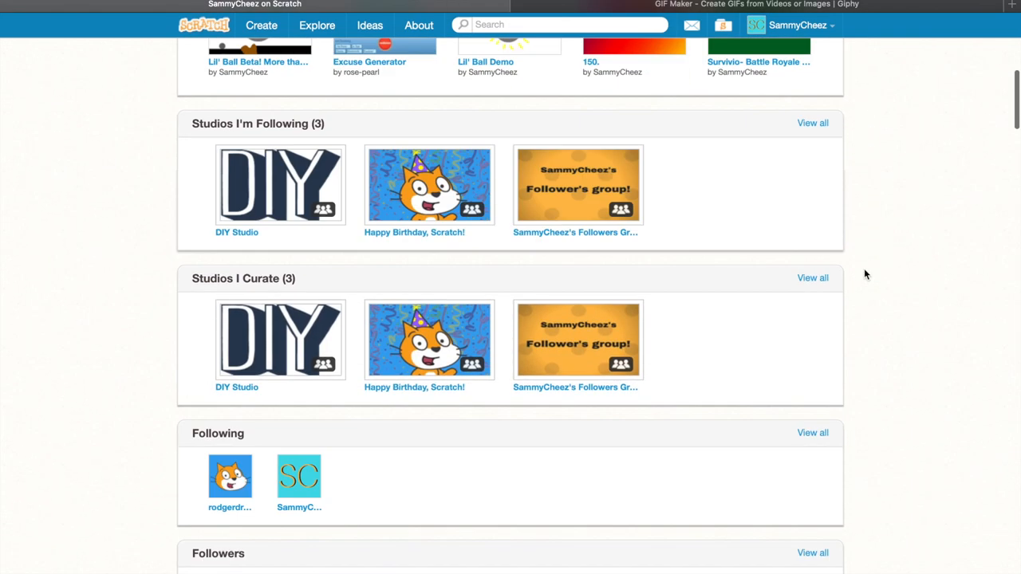
scroll("down", 3)
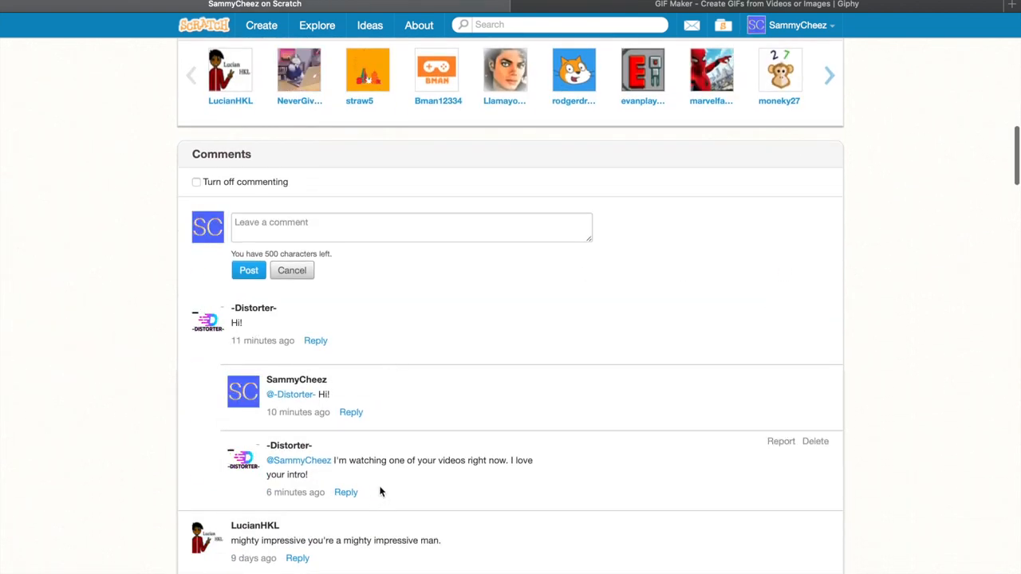
scroll("down", 3)
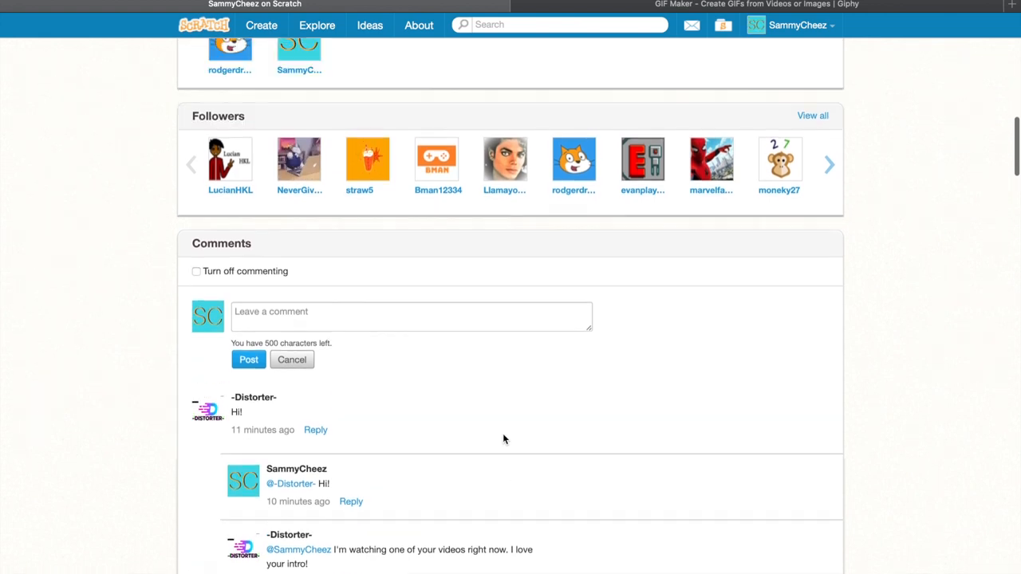
scroll("up", 3)
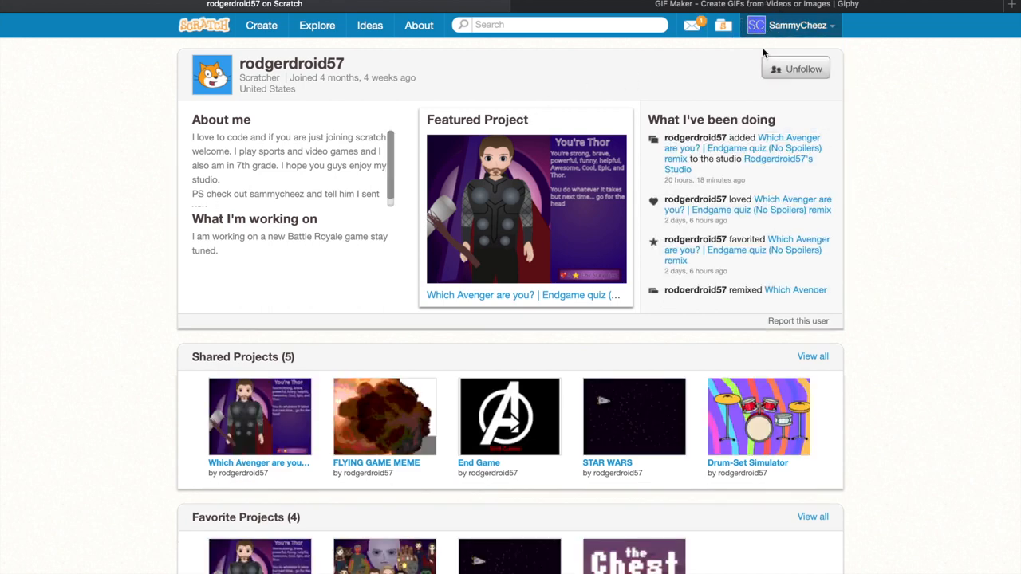
left_click(797, 26)
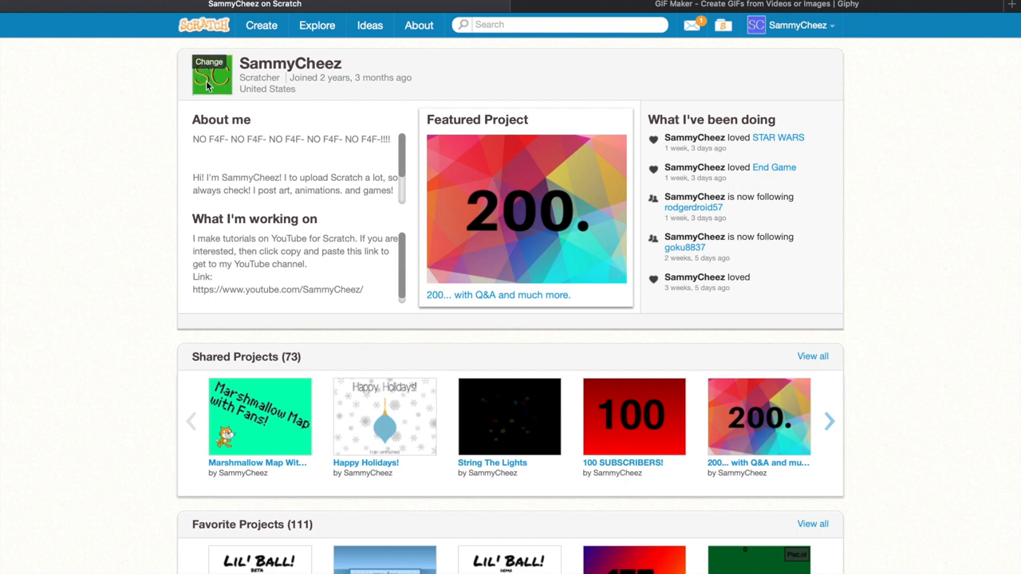
Scroll through the profile again and switch to the GIPHY home page tab.
left_click(210, 61)
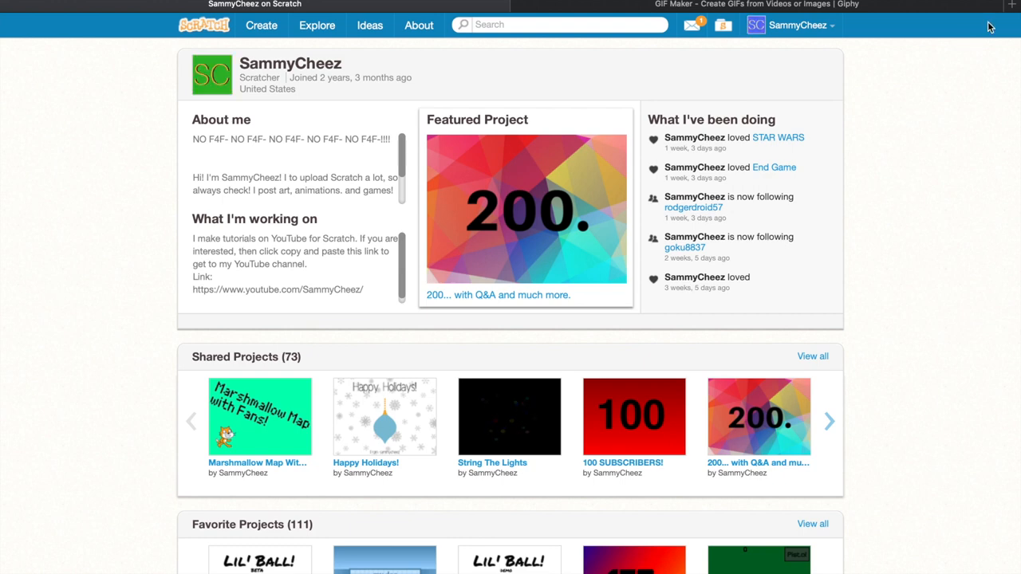
mouse_move(212, 75)
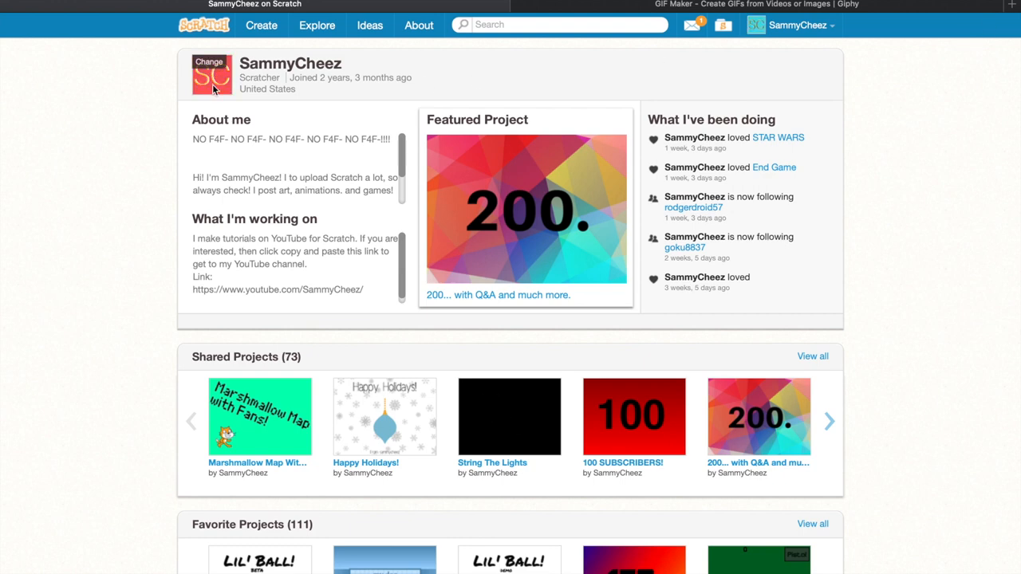
scroll("down", 3)
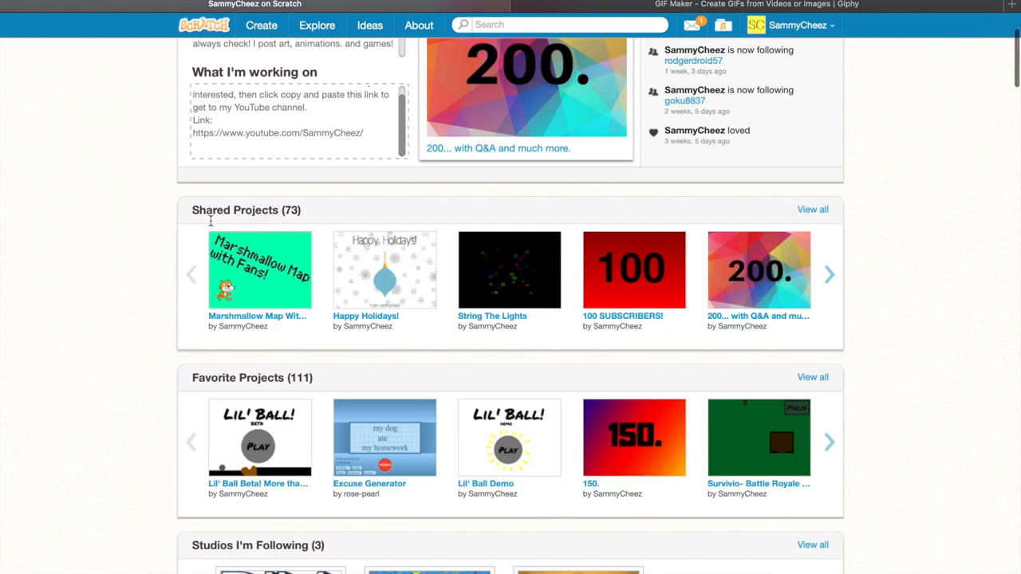
scroll("down", 3)
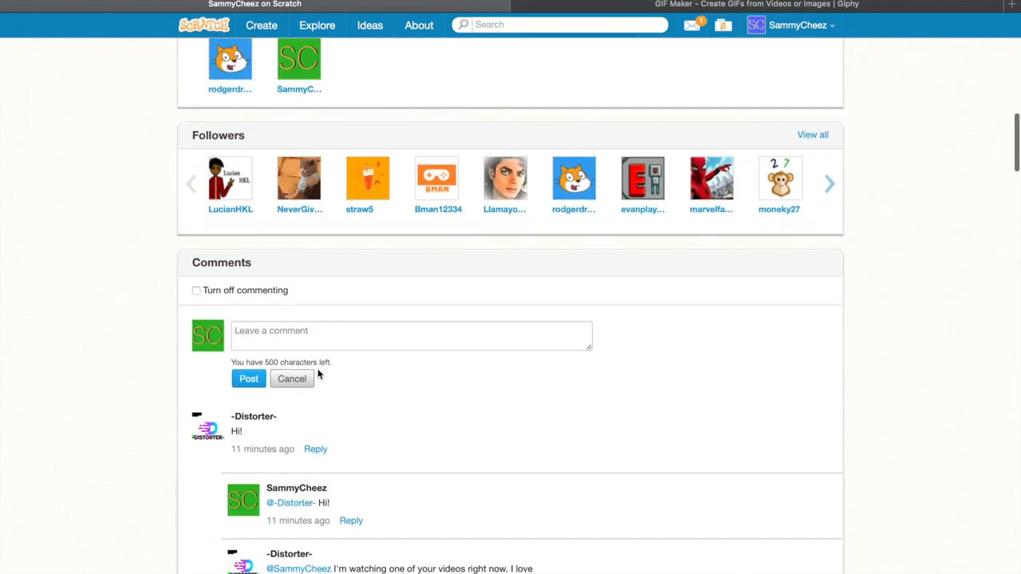
scroll("down", 3)
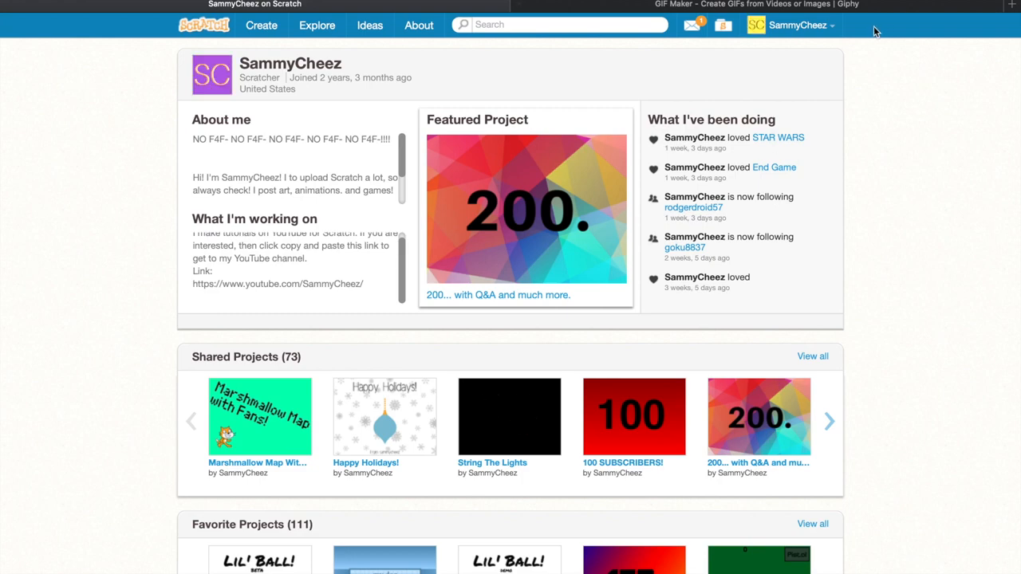
left_click(754, 4)
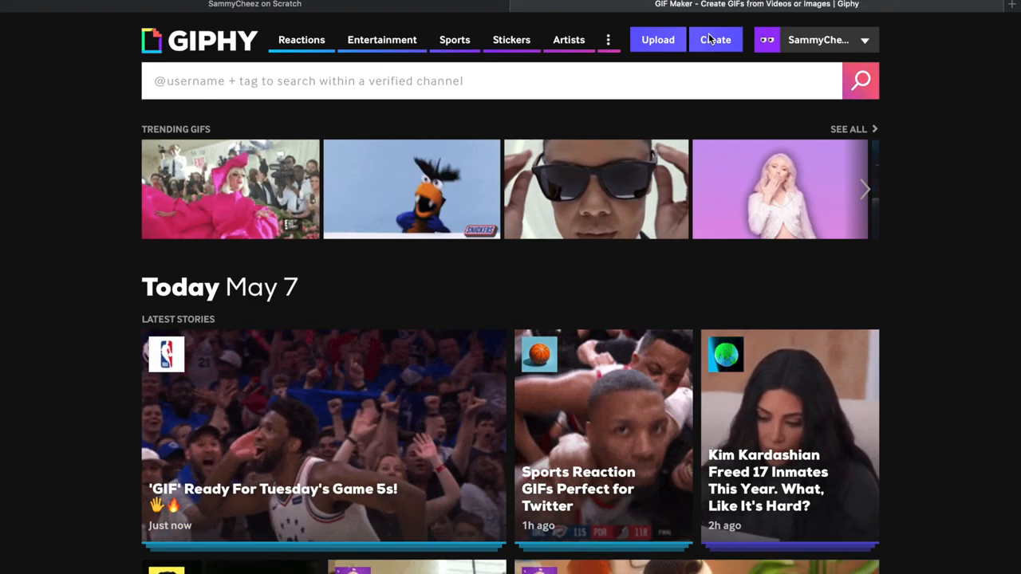
Start GIPHY's GIF Maker from the Create button.
left_click(714, 39)
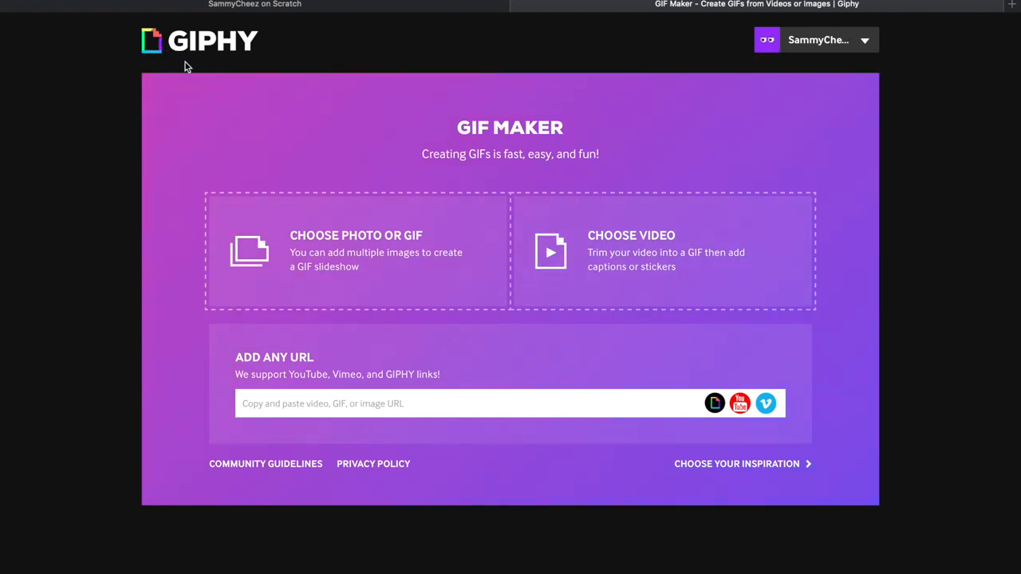
mouse_move(490, 250)
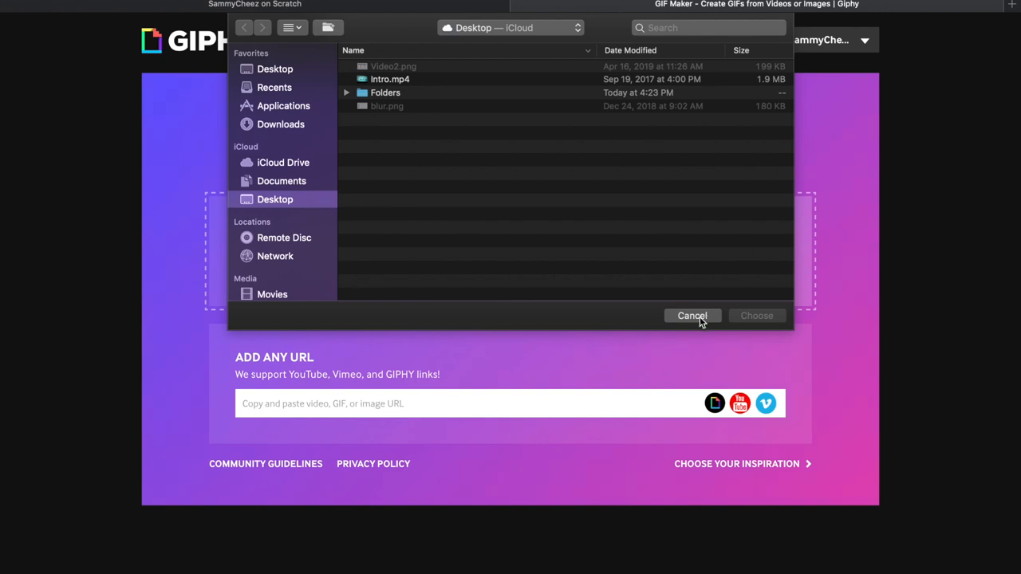
Load intro.mp4 from the Desktop into the GIF Maker trim screen.
left_click(692, 316)
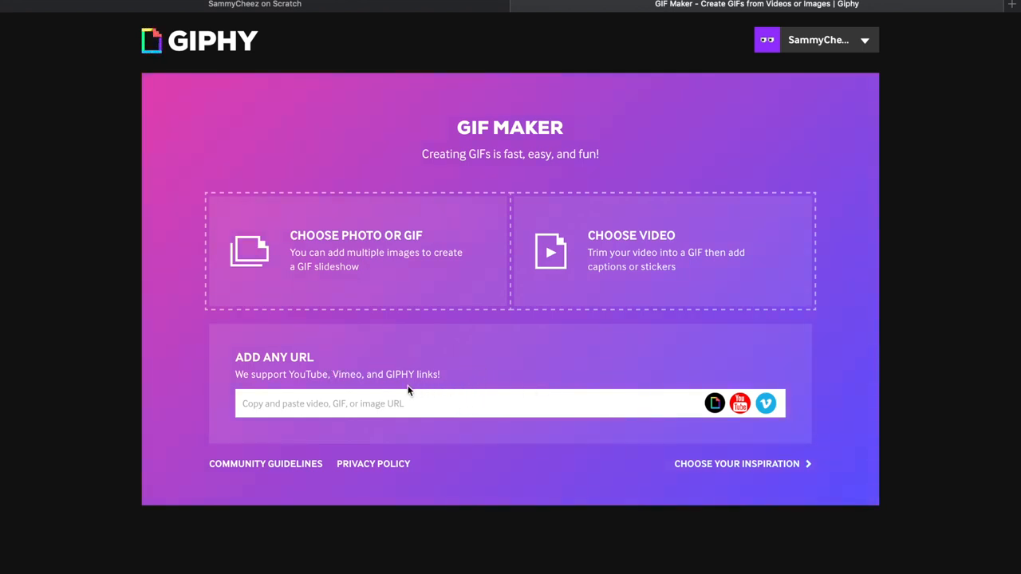
mouse_move(610, 254)
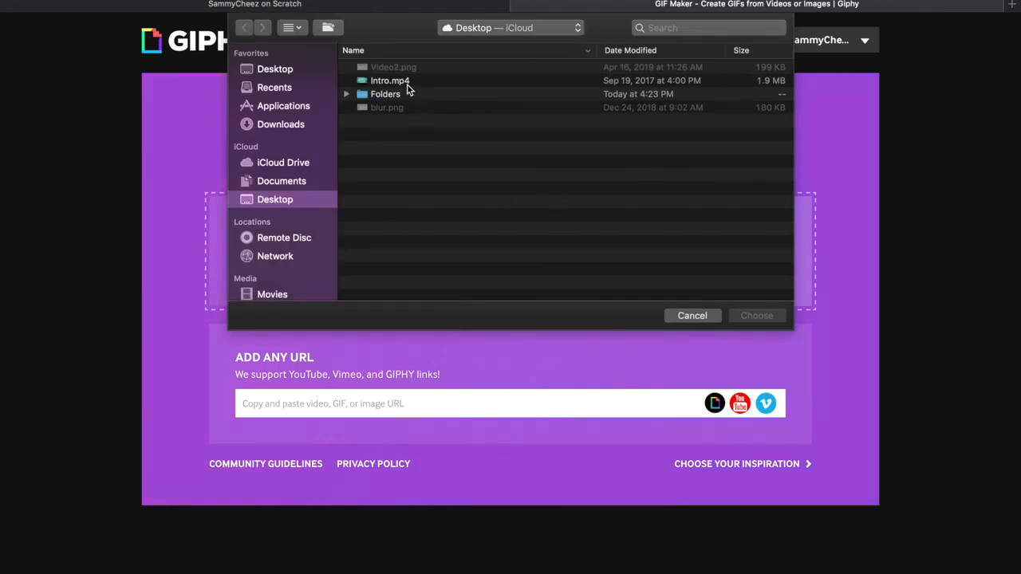
double_click(389, 79)
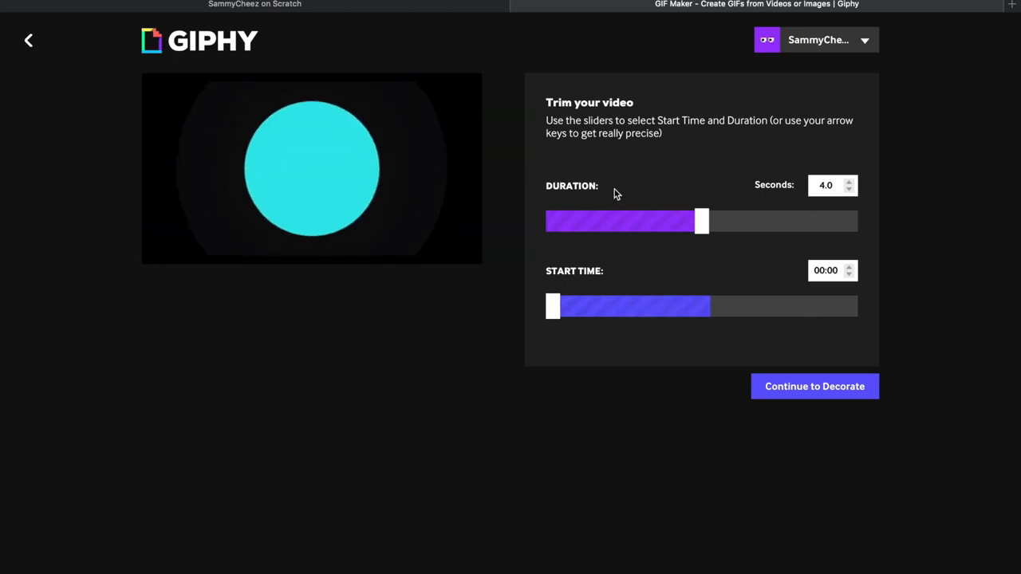
Set the clip to its full 7.9 seconds from 00:00 and continue to Decorate.
left_click_drag(700, 220, 801, 220)
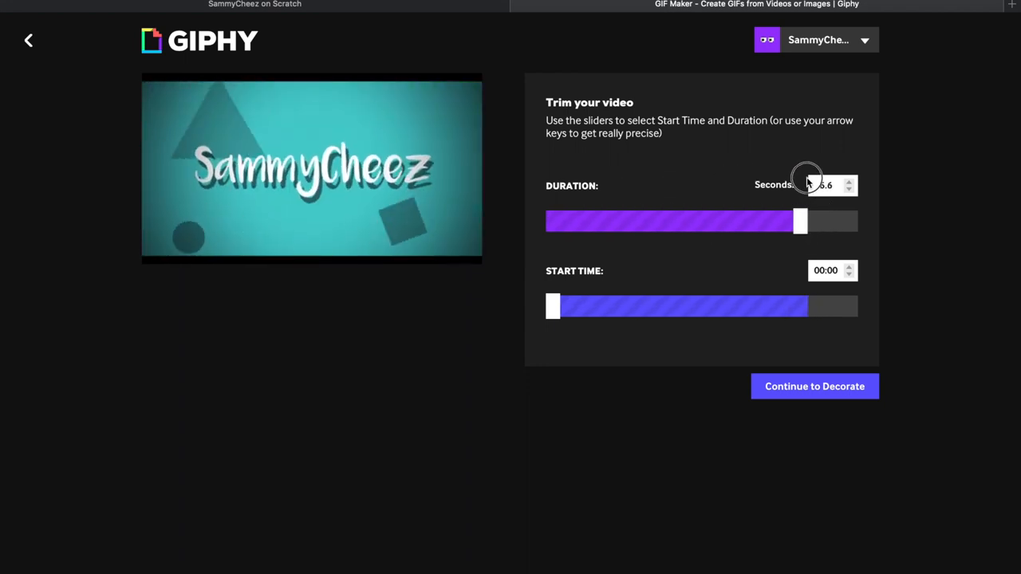
left_click_drag(801, 221, 561, 220)
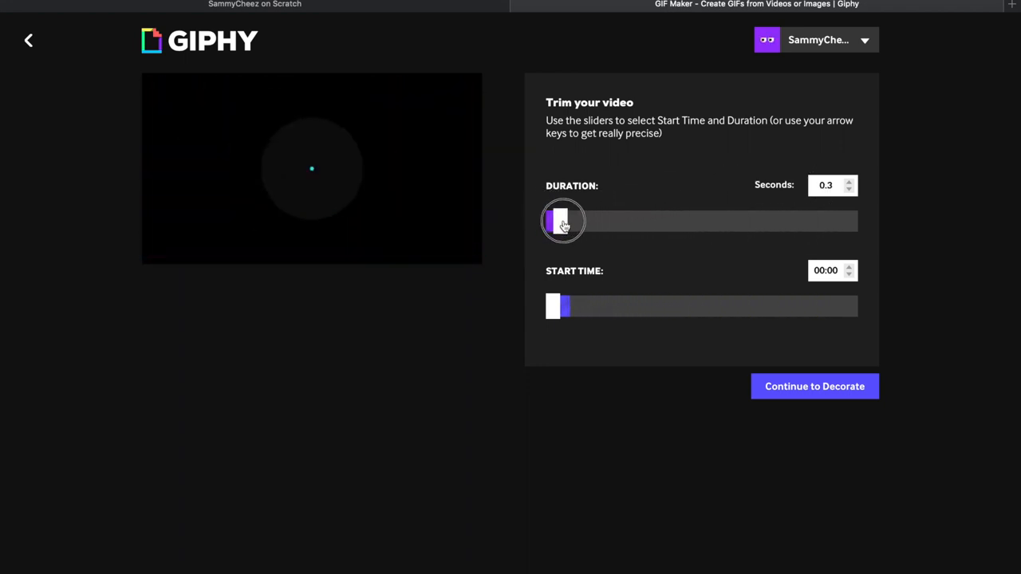
left_click_drag(563, 220, 836, 232)
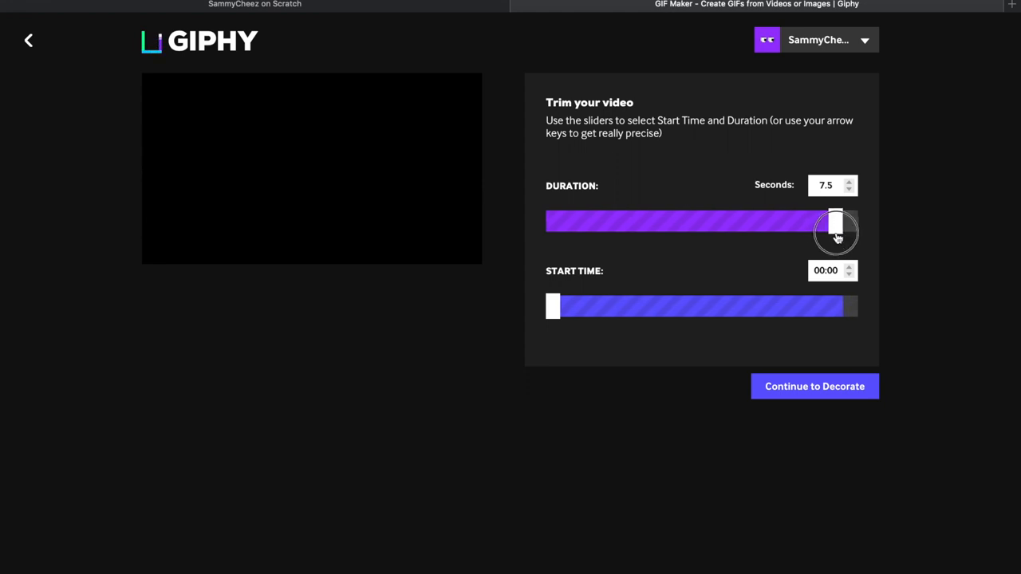
left_click_drag(836, 221, 846, 222)
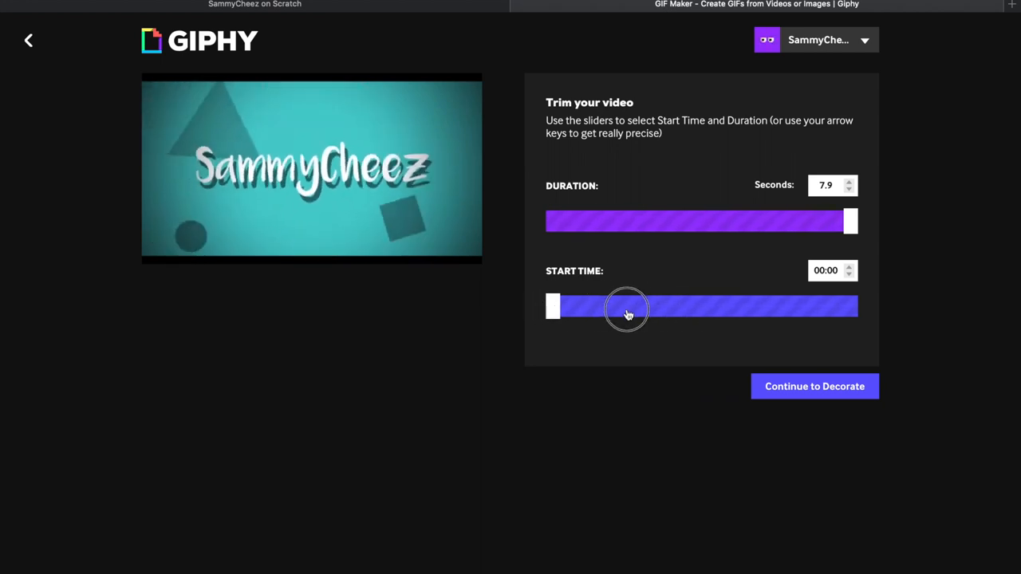
left_click_drag(625, 307, 558, 307)
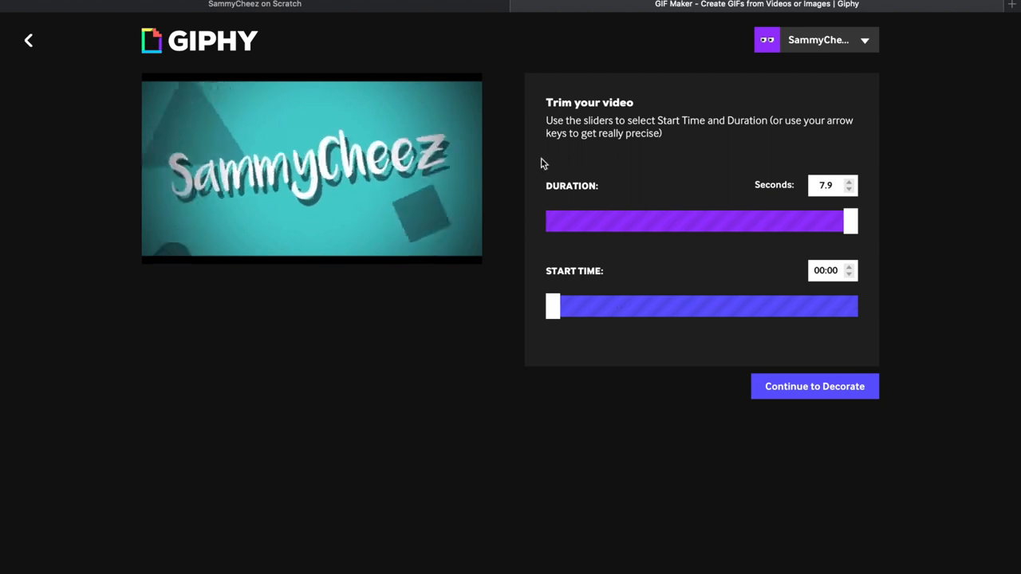
left_click(813, 386)
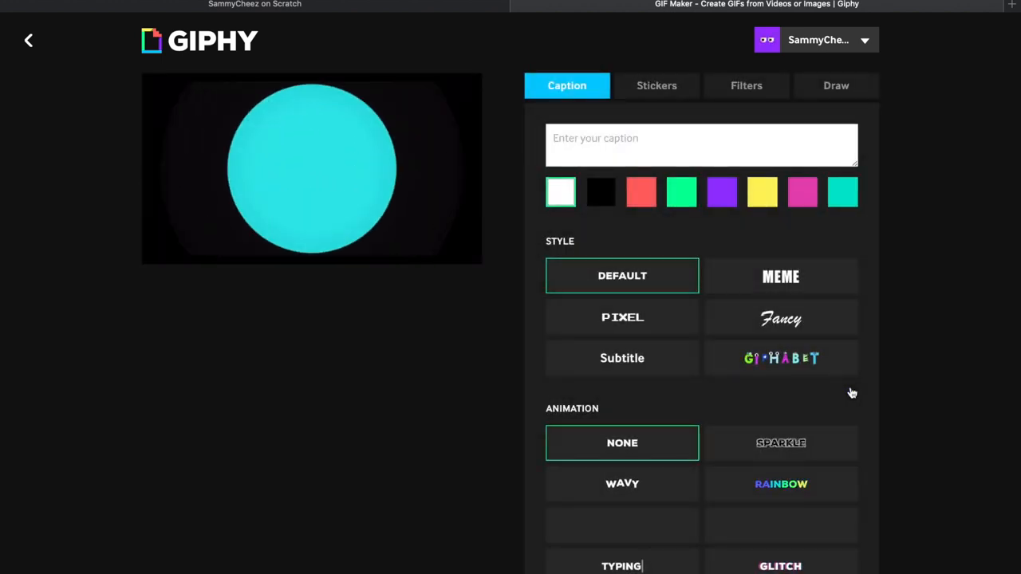
Add a Meme-style 'Hello!' caption and place it at the top-right of the frame.
left_click(780, 274)
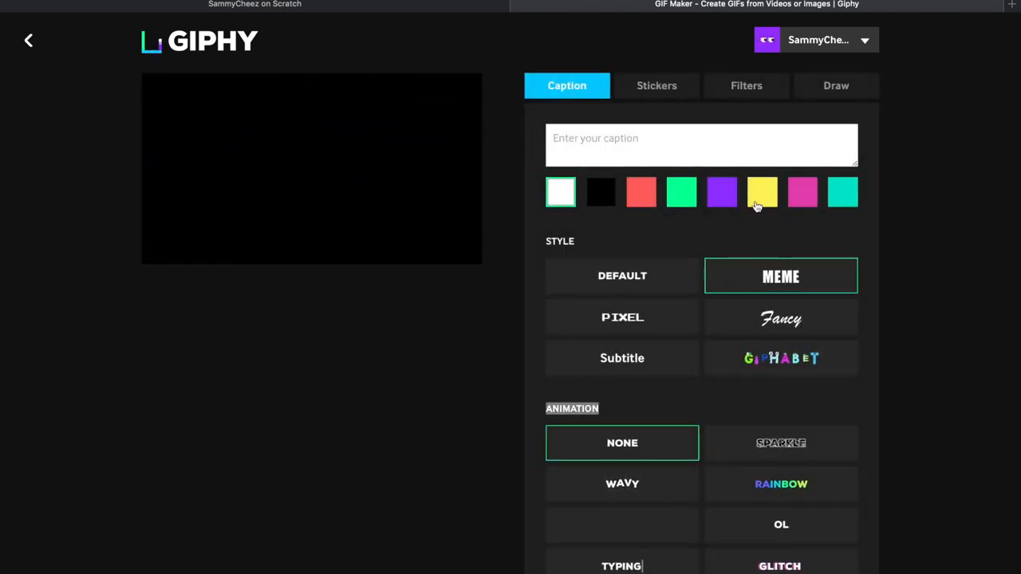
type("C")
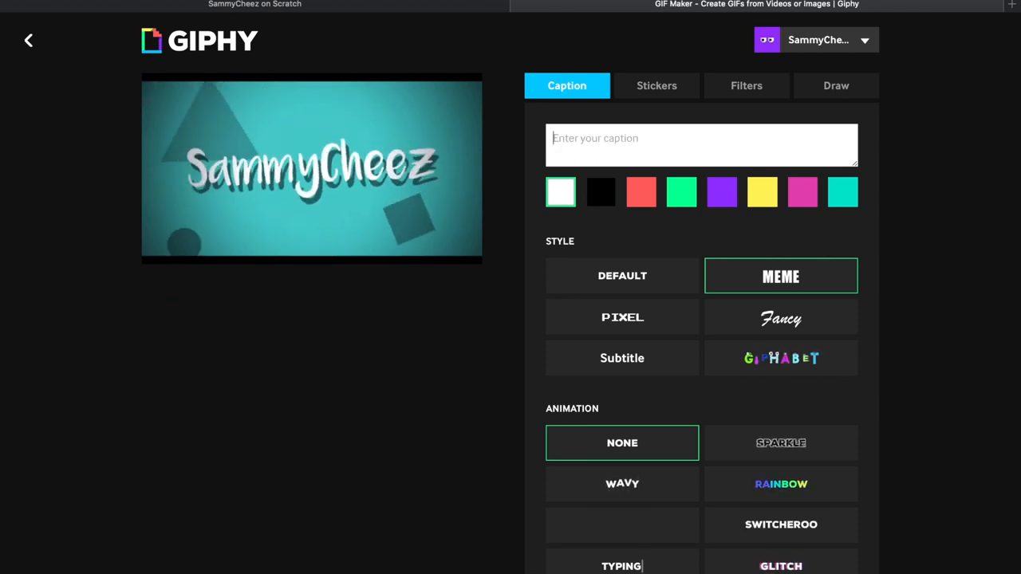
type("Hello!")
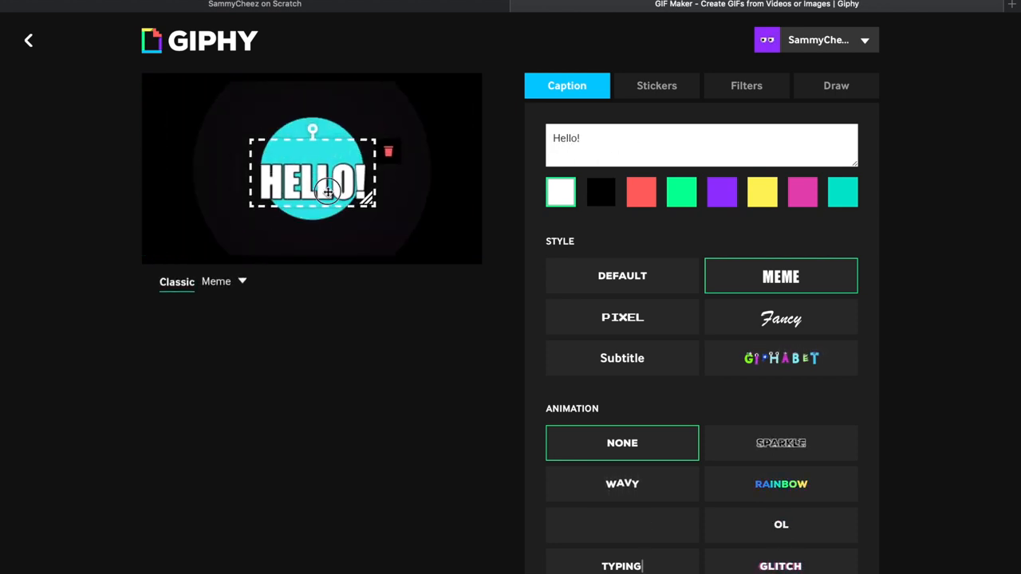
left_click_drag(327, 191, 256, 143)
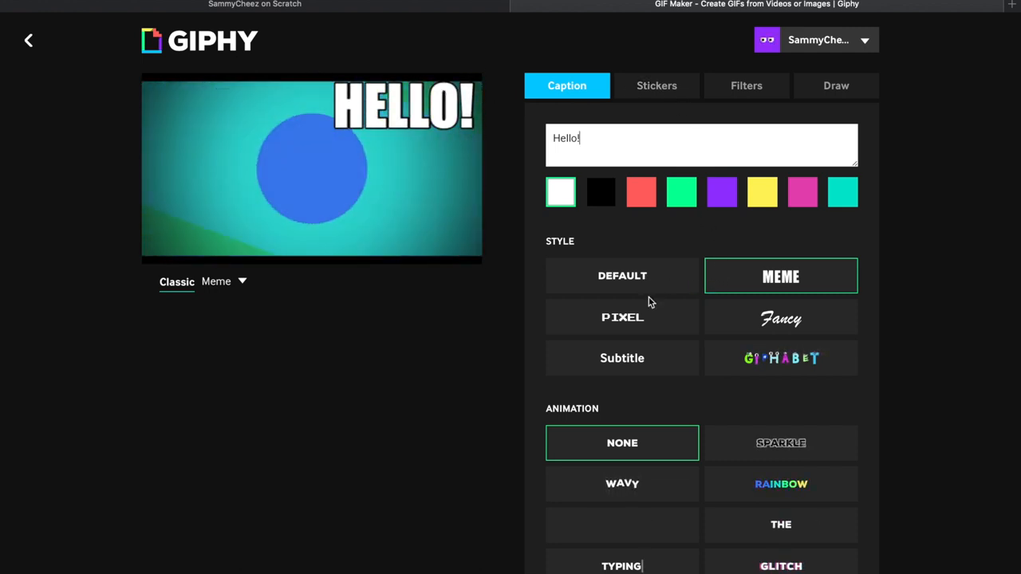
Try the Pixel style with Glitch, Wavy and other animations, then set animation to None.
left_click(621, 316)
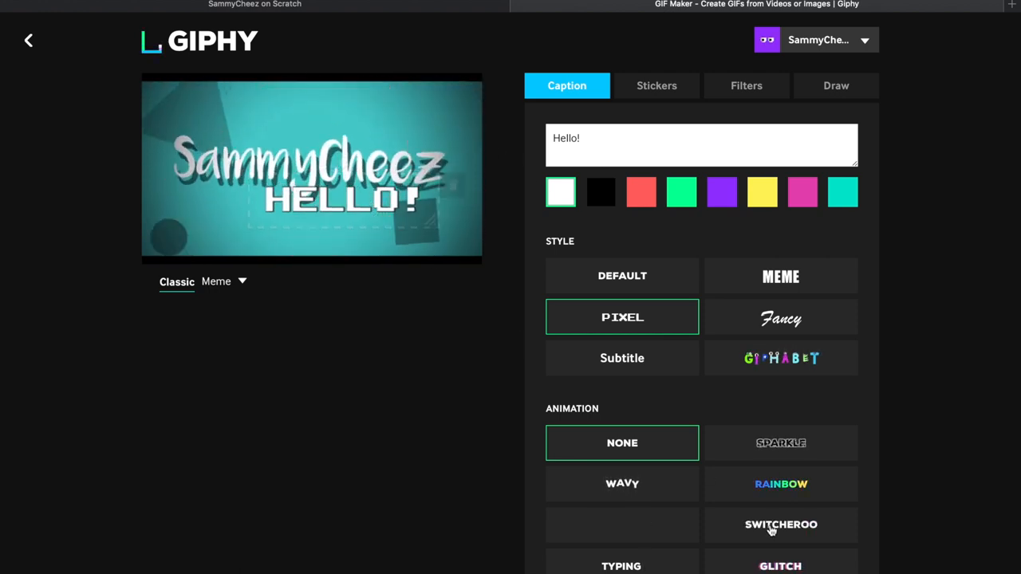
left_click(779, 564)
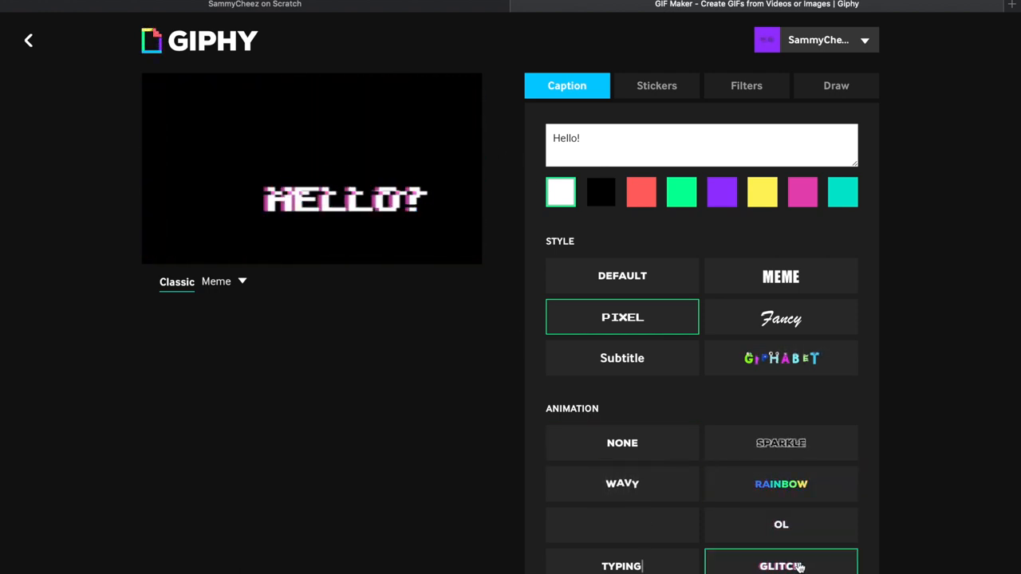
left_click(622, 483)
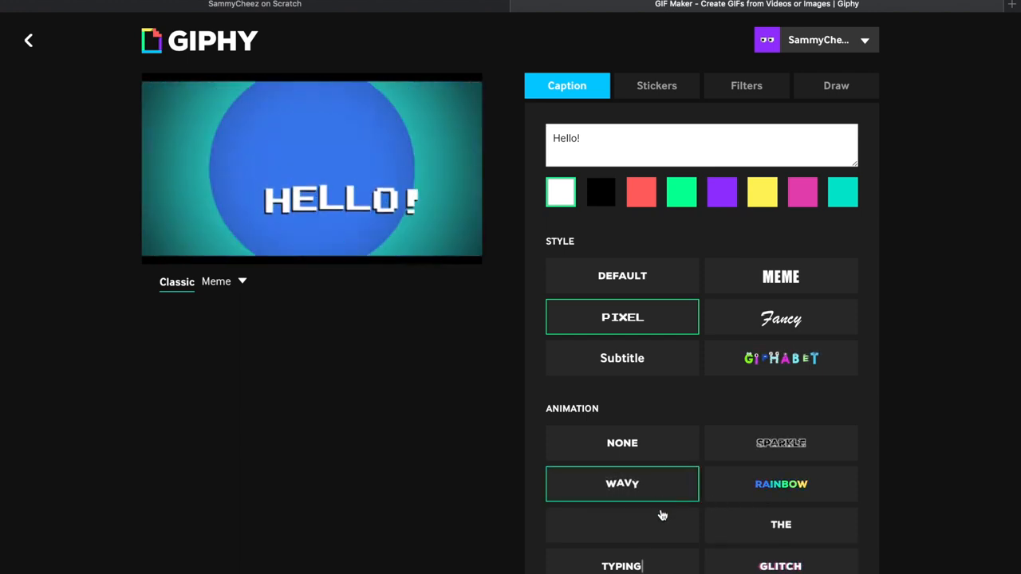
left_click(622, 565)
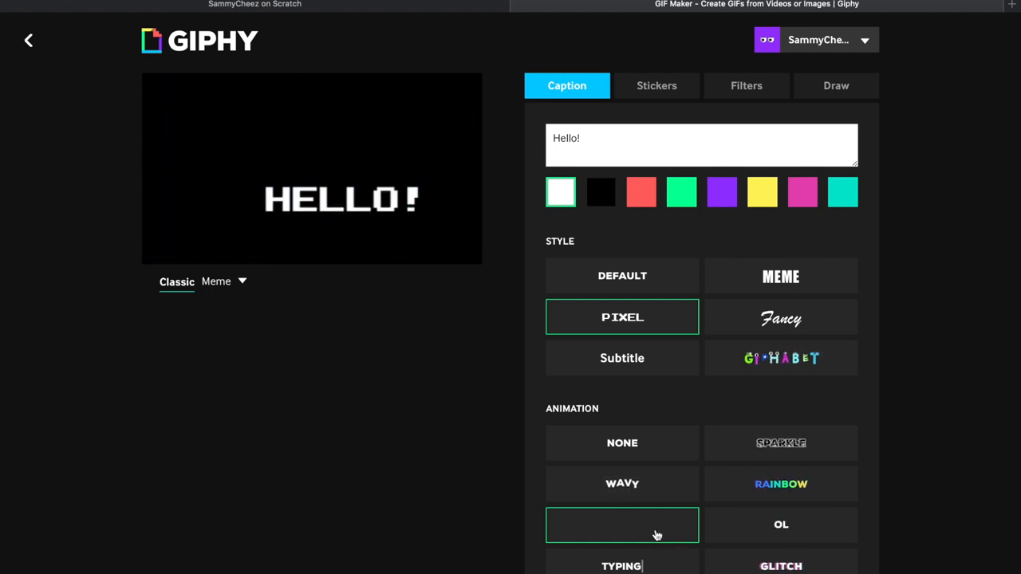
left_click(622, 444)
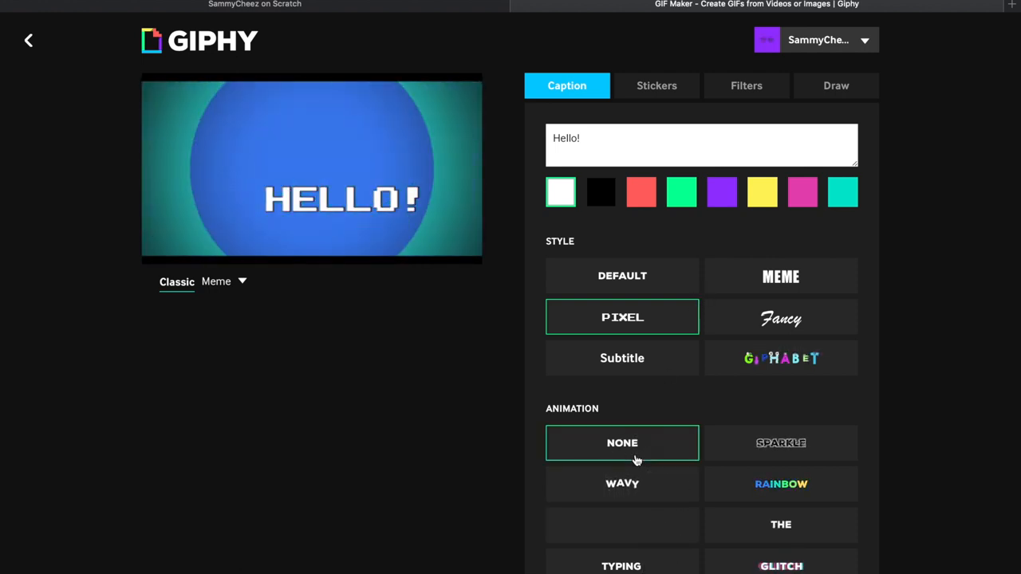
Try Default and Alphabet styles, settle on Fancy script, and add a heart sticker.
left_click(622, 275)
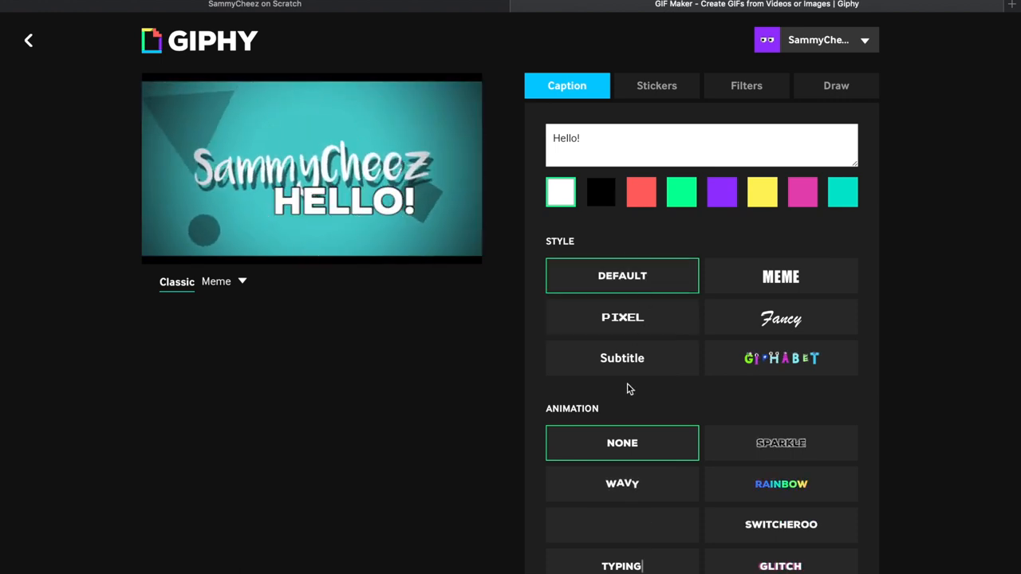
left_click(780, 357)
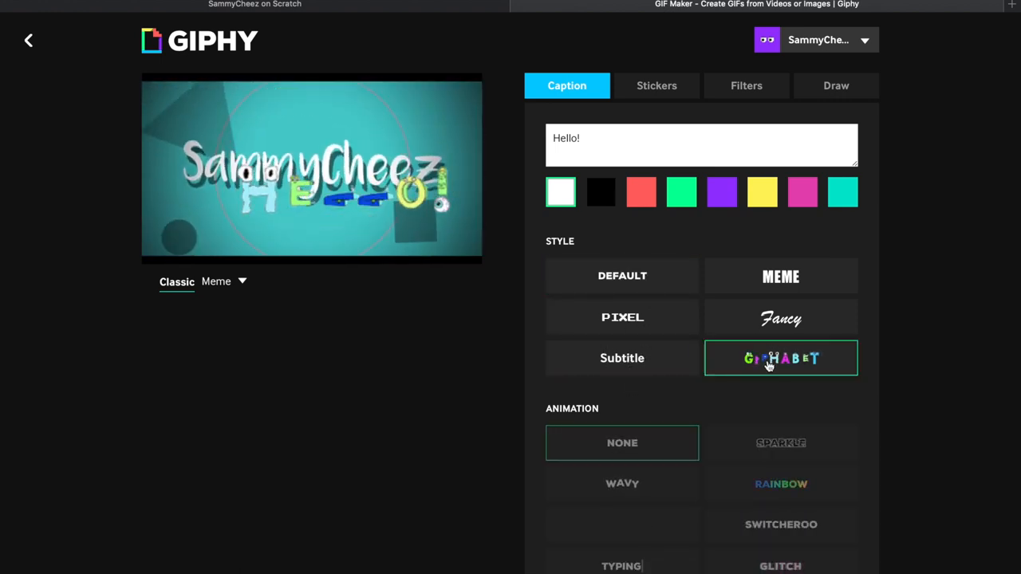
left_click(780, 318)
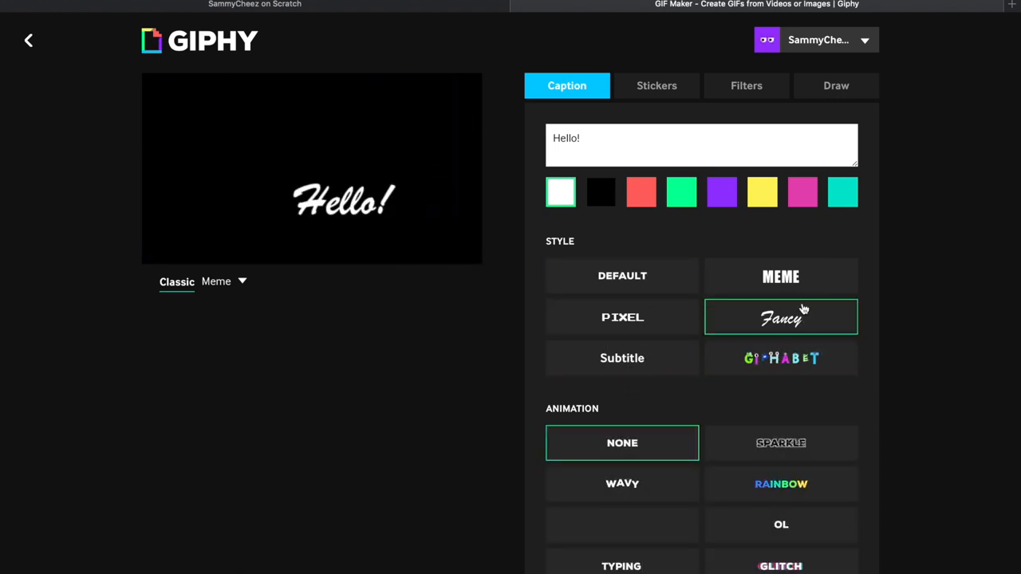
left_click(657, 87)
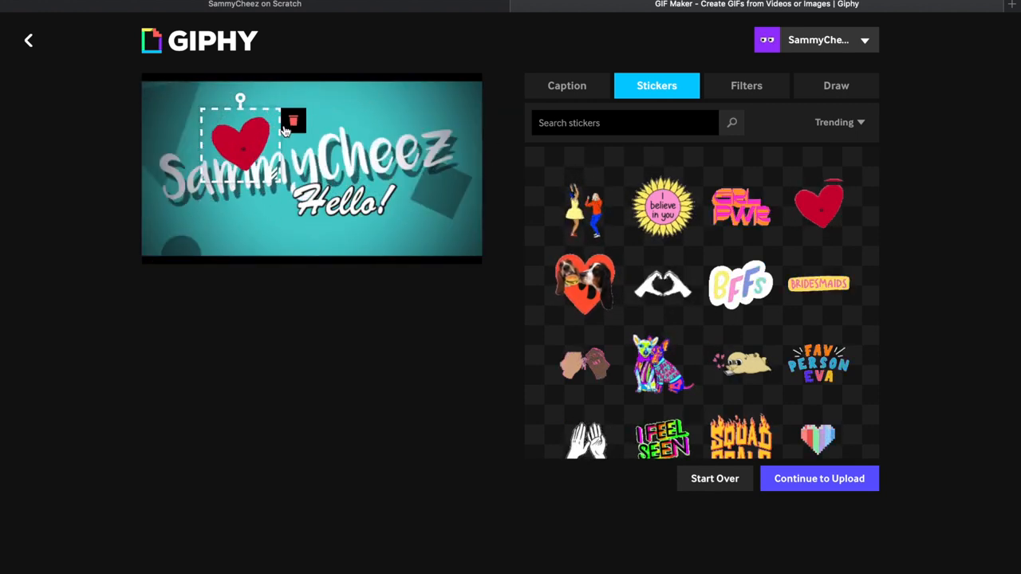
Remove the heart sticker and apply the Bad TV filter after previewing Spooky and Lightning.
left_click(746, 86)
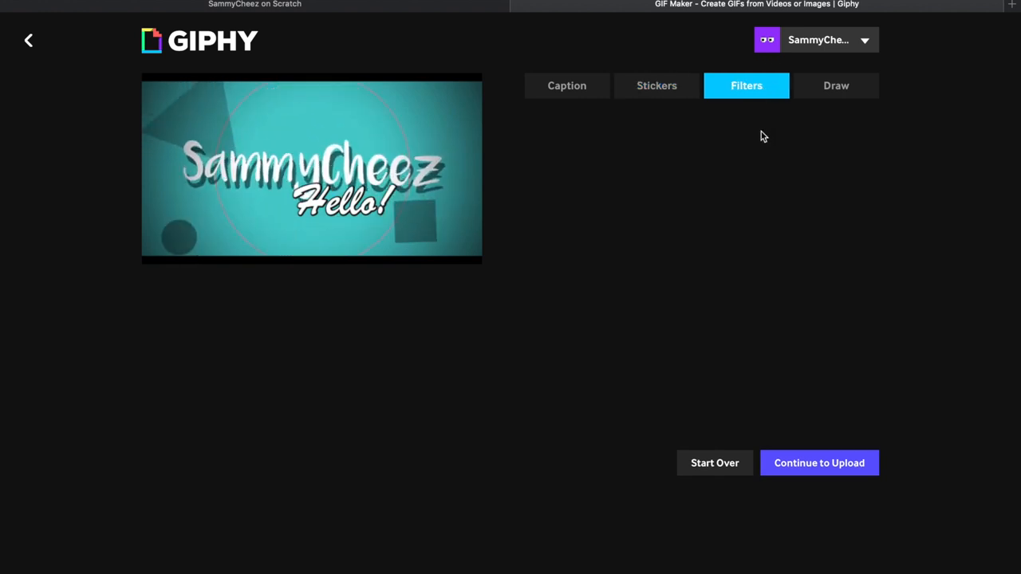
left_click(790, 170)
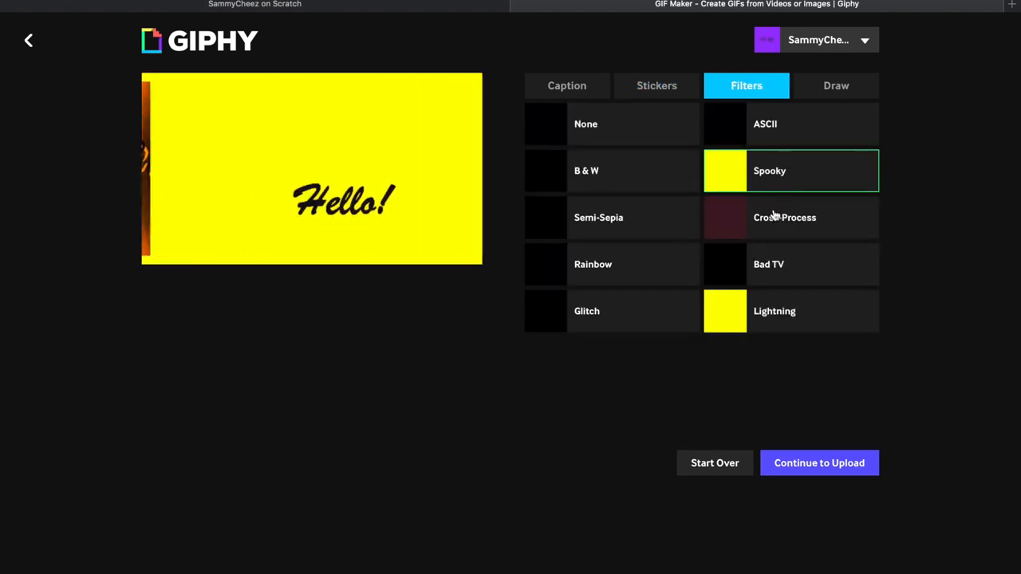
left_click(791, 265)
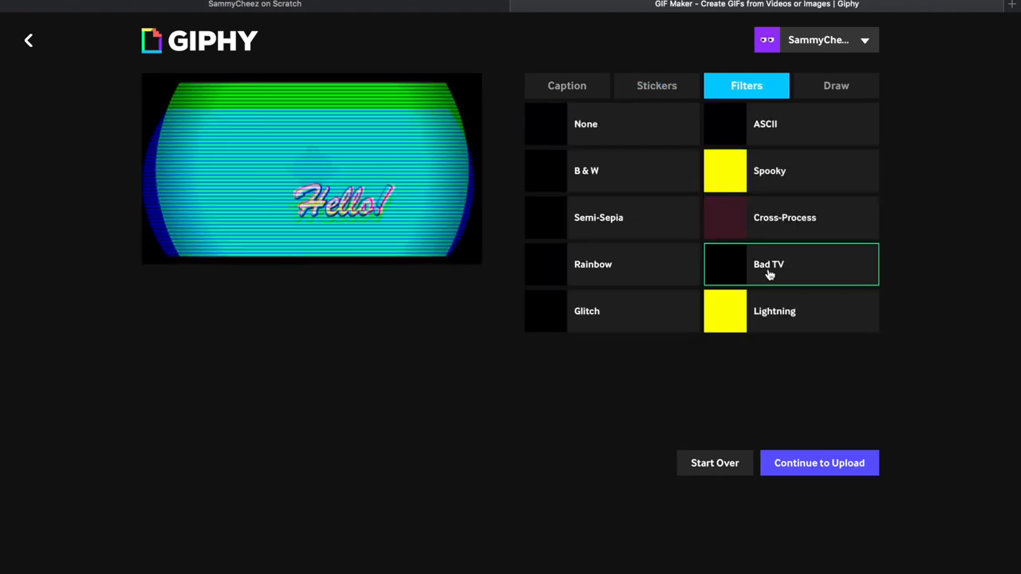
left_click(774, 311)
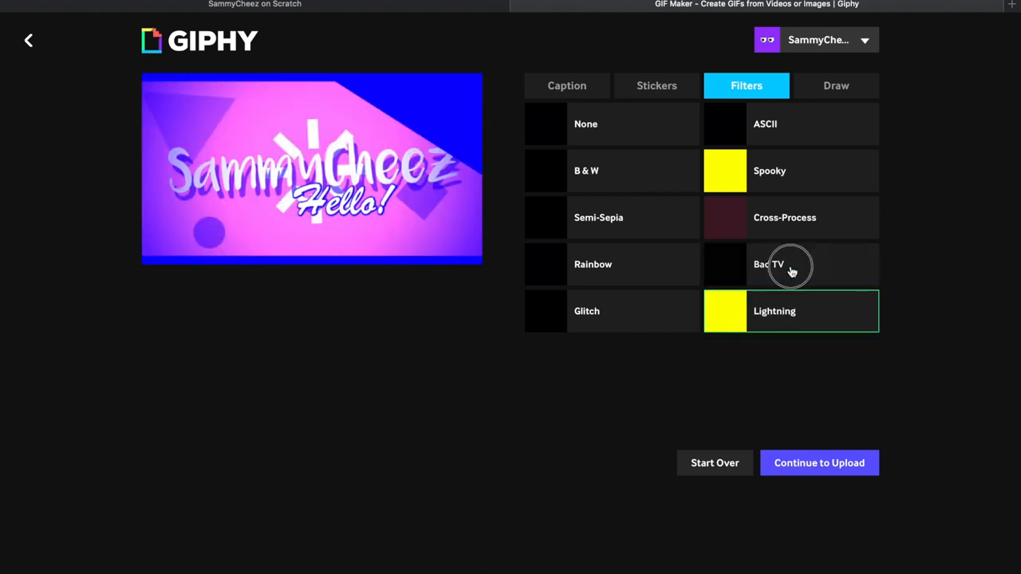
left_click(791, 264)
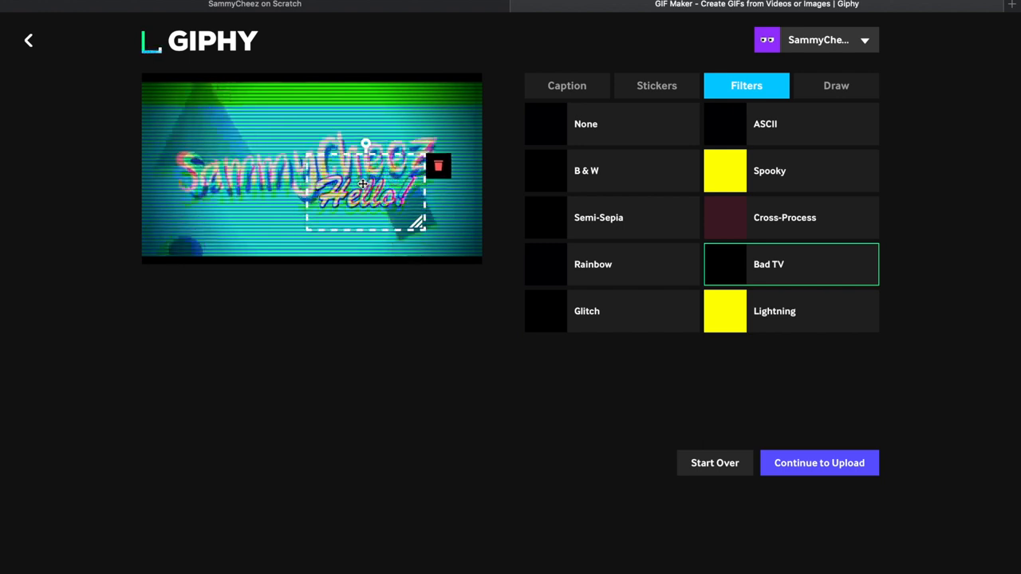
left_click(835, 86)
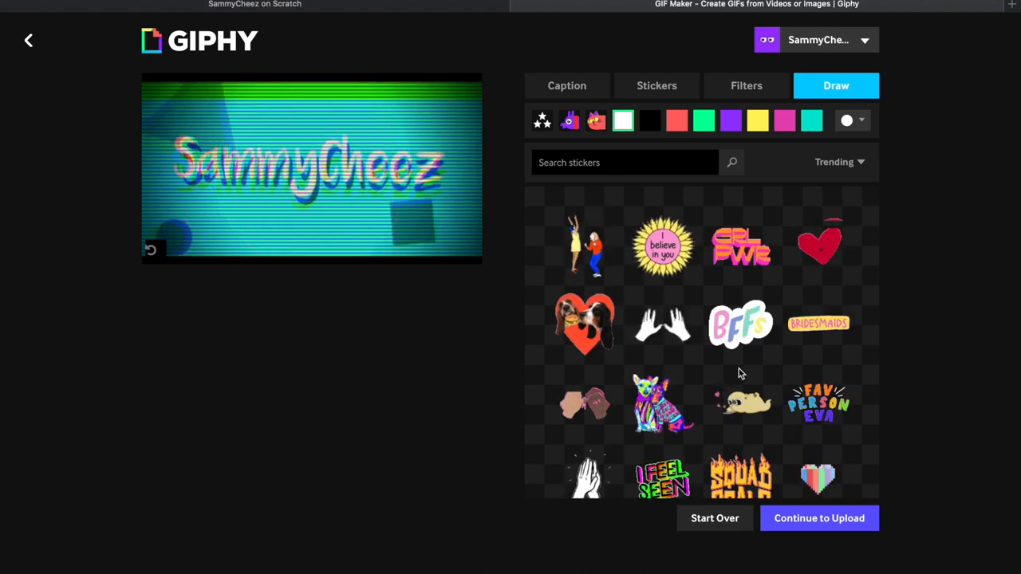
Return to the Caption settings and continue on to the Add Info upload page.
left_click(566, 86)
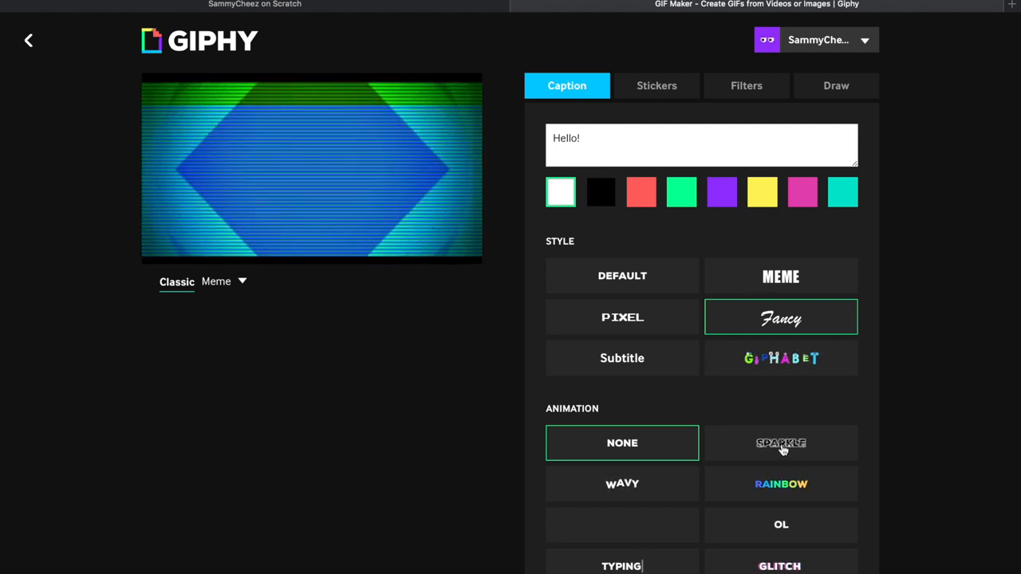
scroll("down", 3)
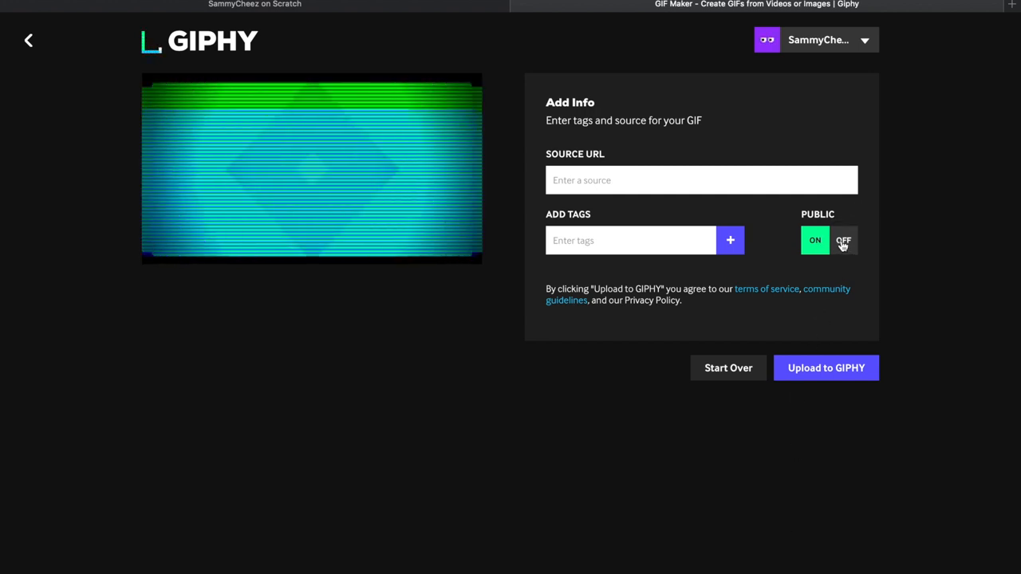
Switch the GIF's Public setting off and upload it to GIPHY.
left_click(842, 239)
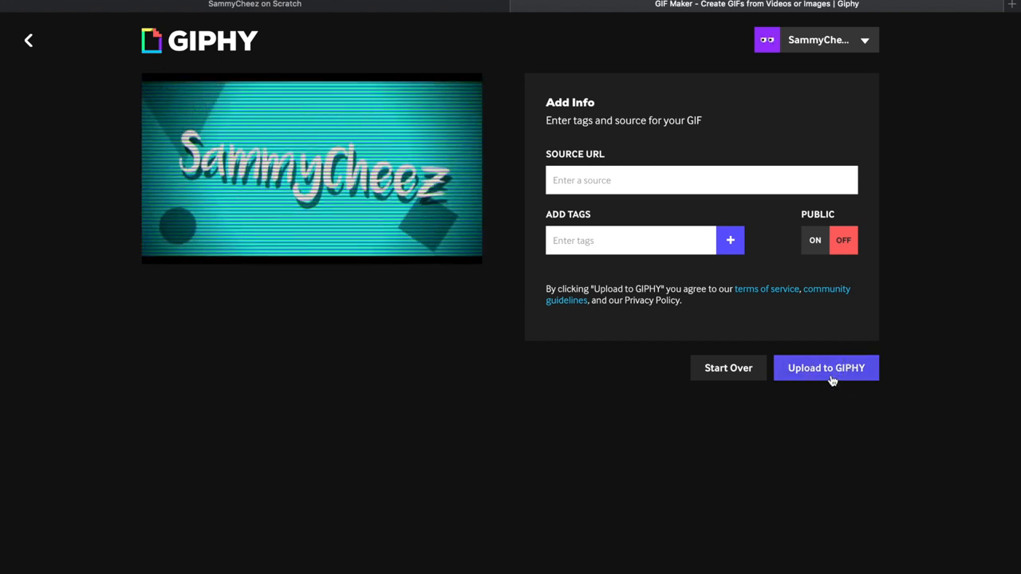
left_click(826, 366)
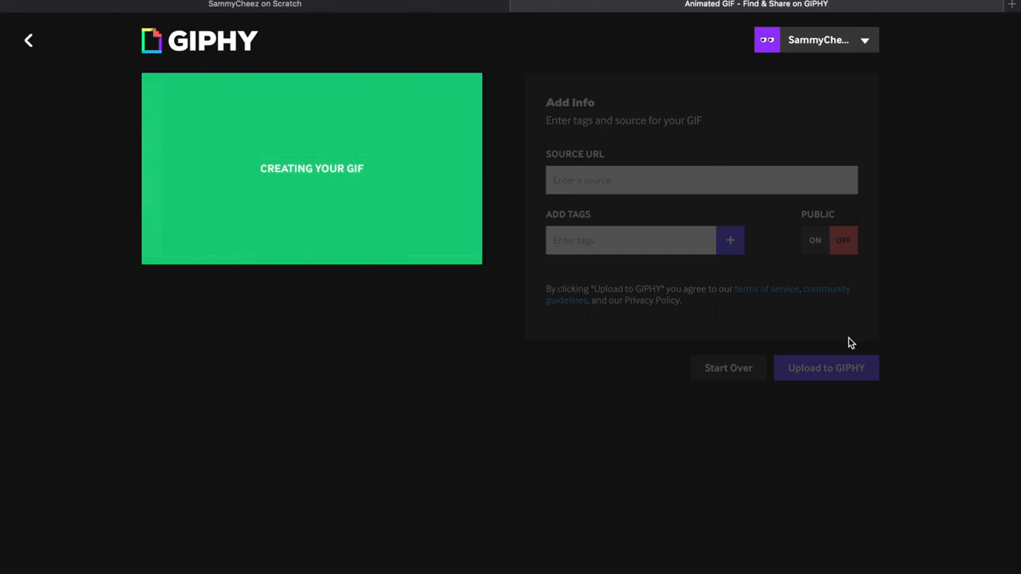
Save the finished GIF to the Desktop as 'giphy' via Save Image As.
left_click(826, 367)
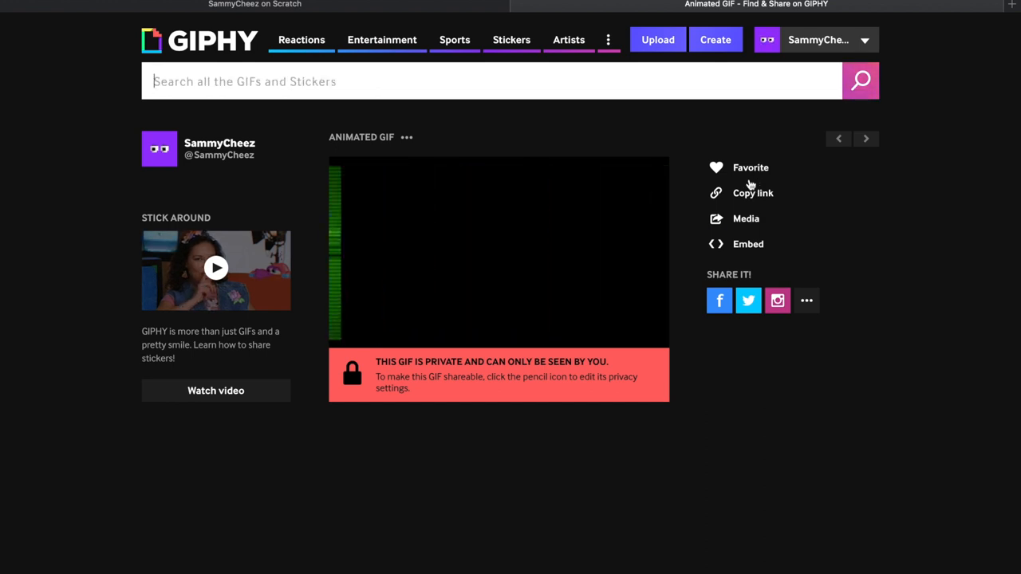
right_click(498, 252)
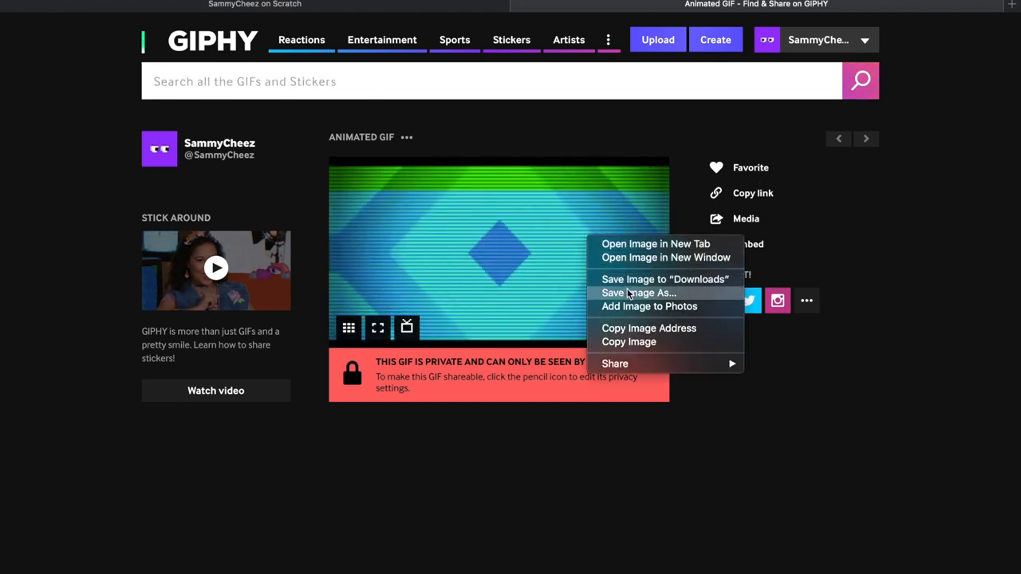
left_click(638, 293)
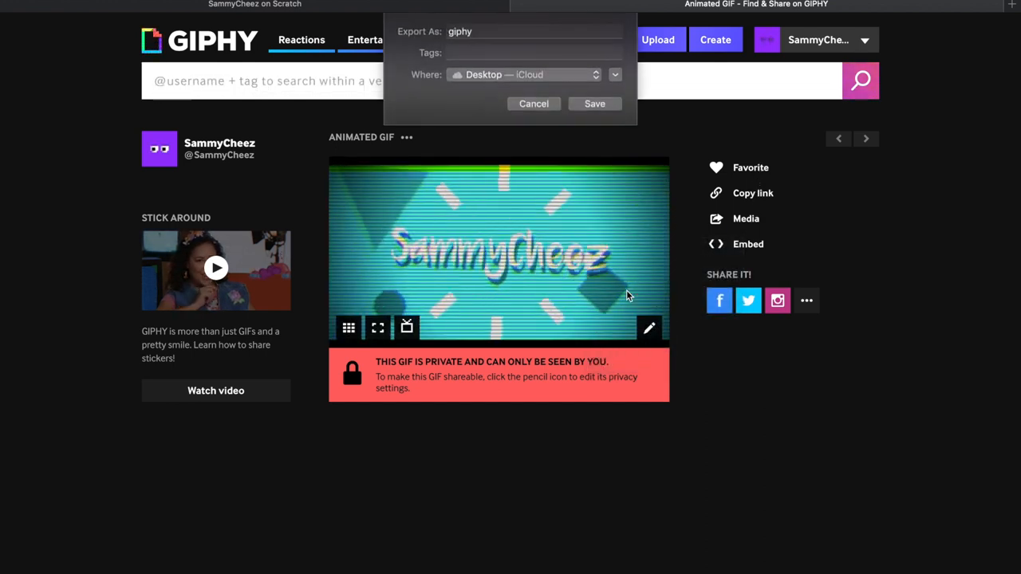
left_click(533, 32)
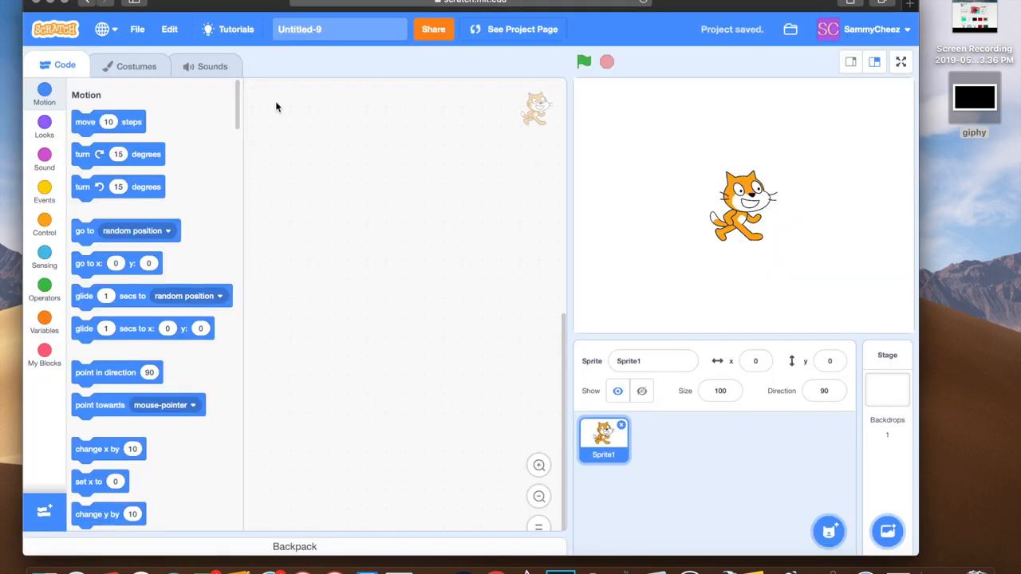
Import the saved GIPHY GIF as a new sprite via Upload Sprite.
left_click(829, 533)
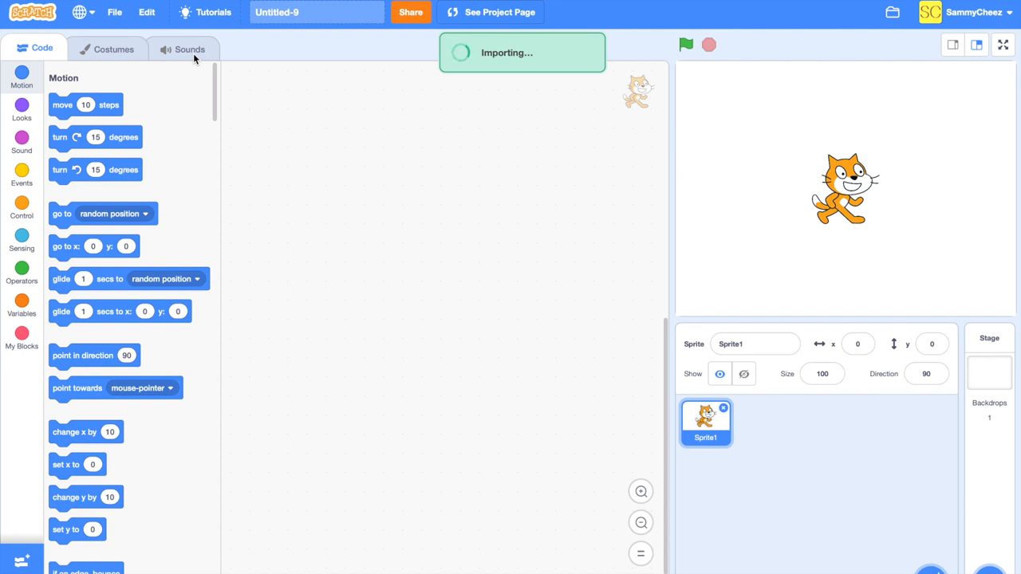
mouse_move(491, 287)
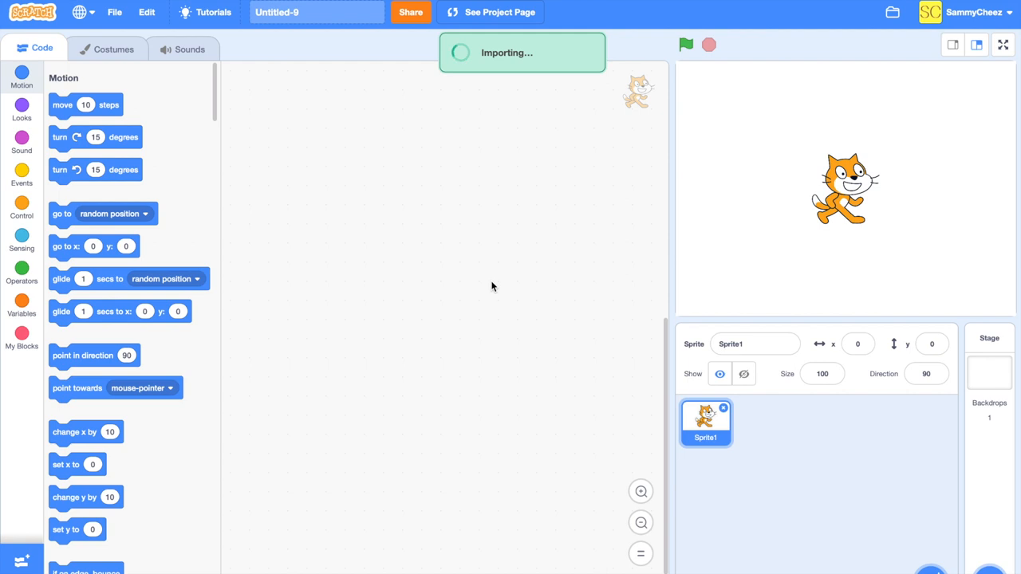
mouse_move(526, 145)
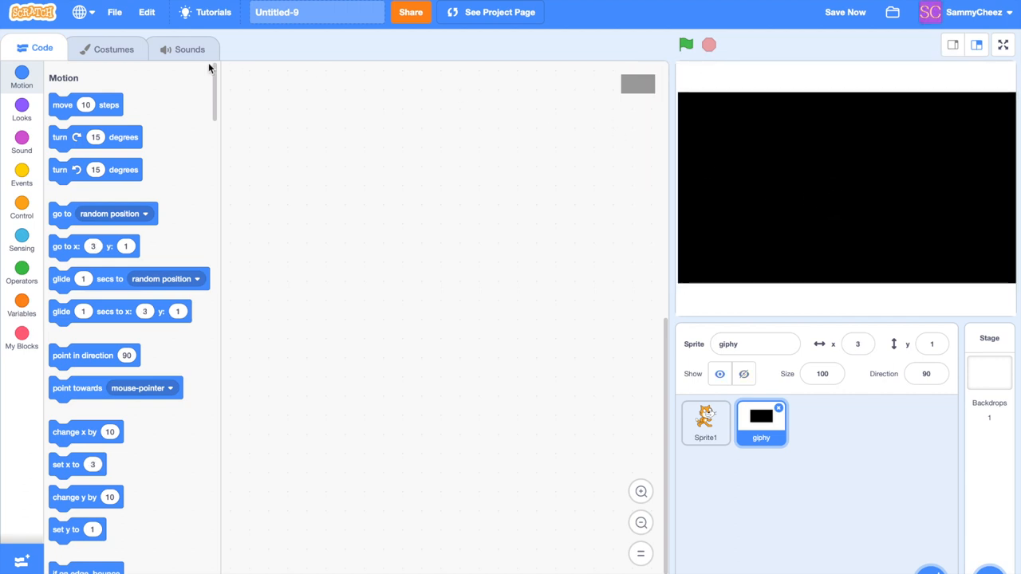
Review the giphy sprite's imported frame costumes, then return to its code area.
left_click(114, 48)
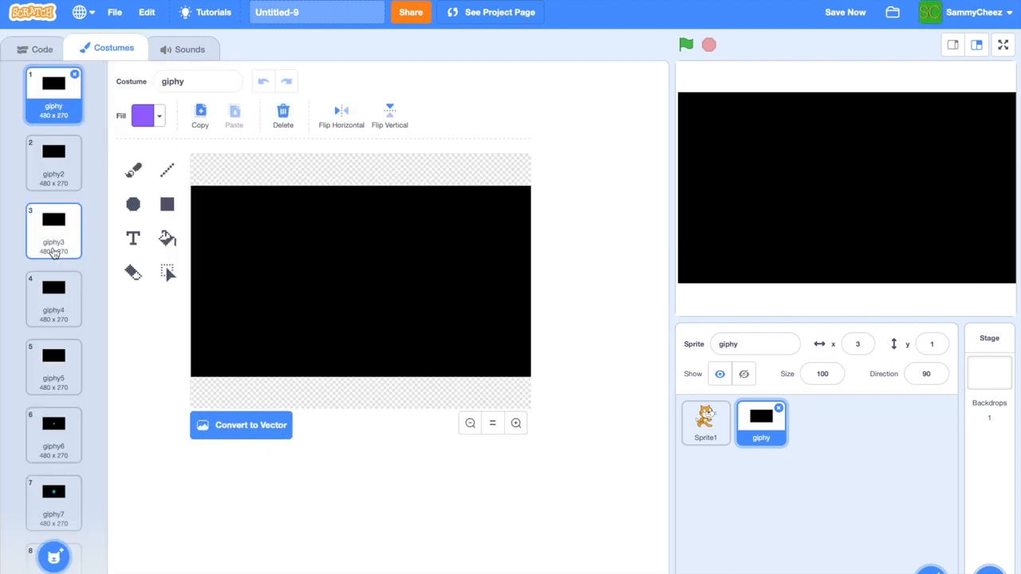
scroll("down", 3)
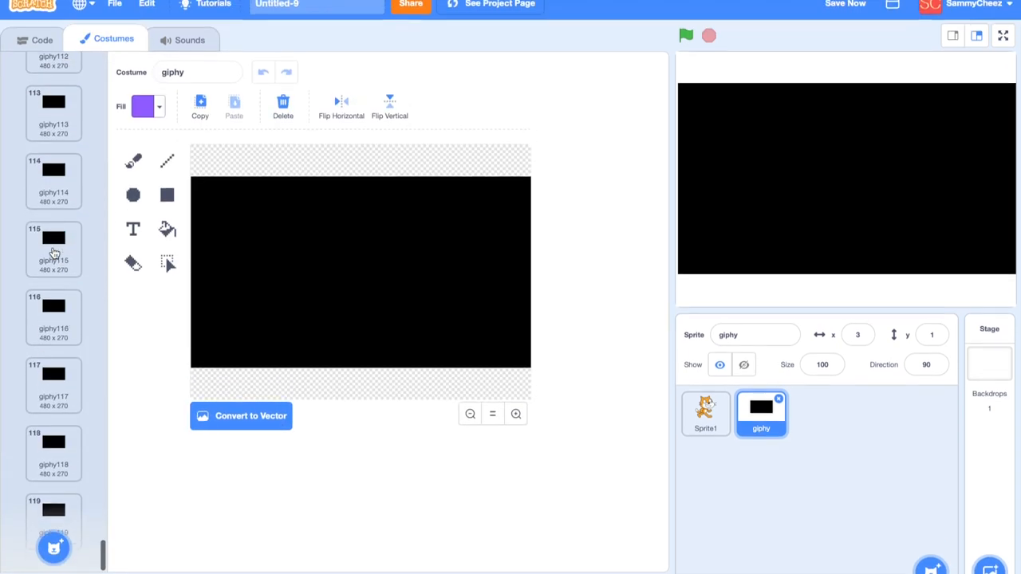
left_click(42, 48)
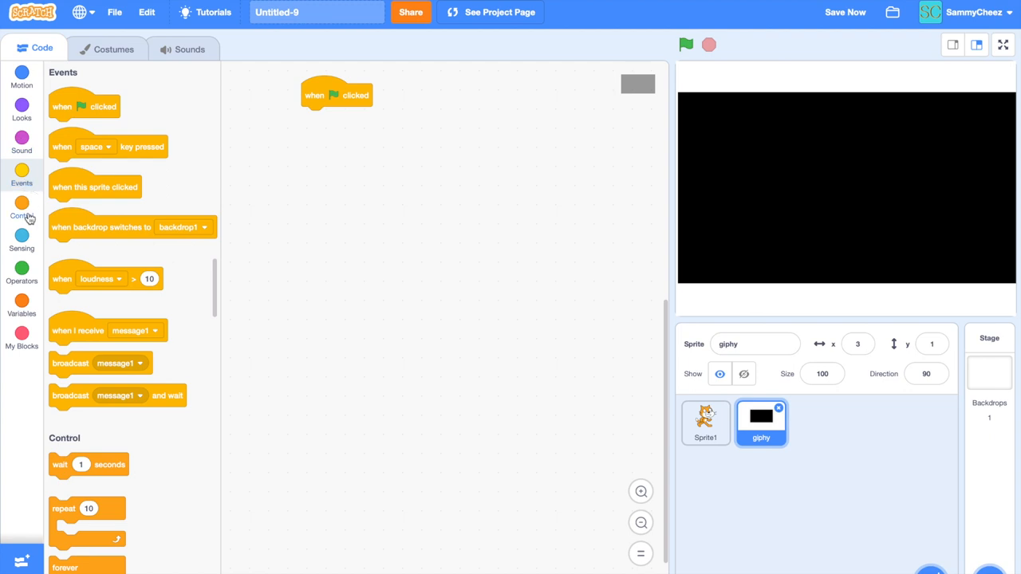
Build the script: switch to costume giphy, then forever wait 0.1 seconds and show next costume.
scroll("down", 3)
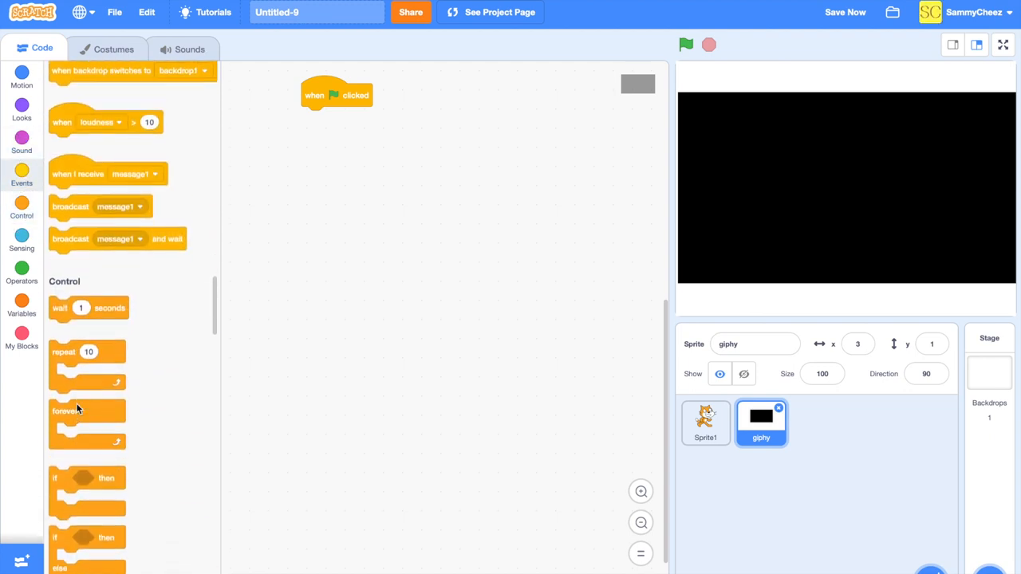
left_click_drag(87, 411, 338, 128)
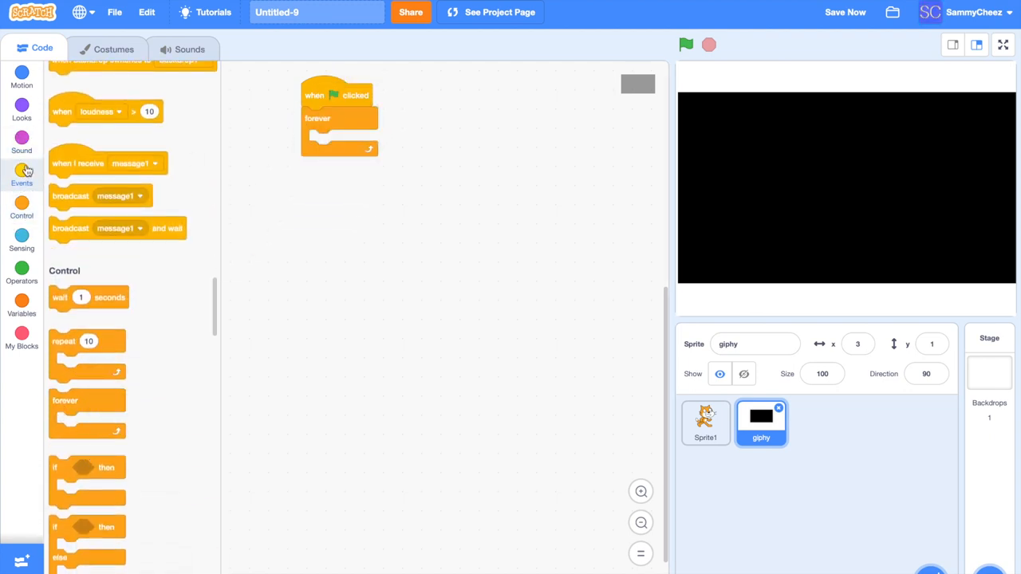
left_click(22, 108)
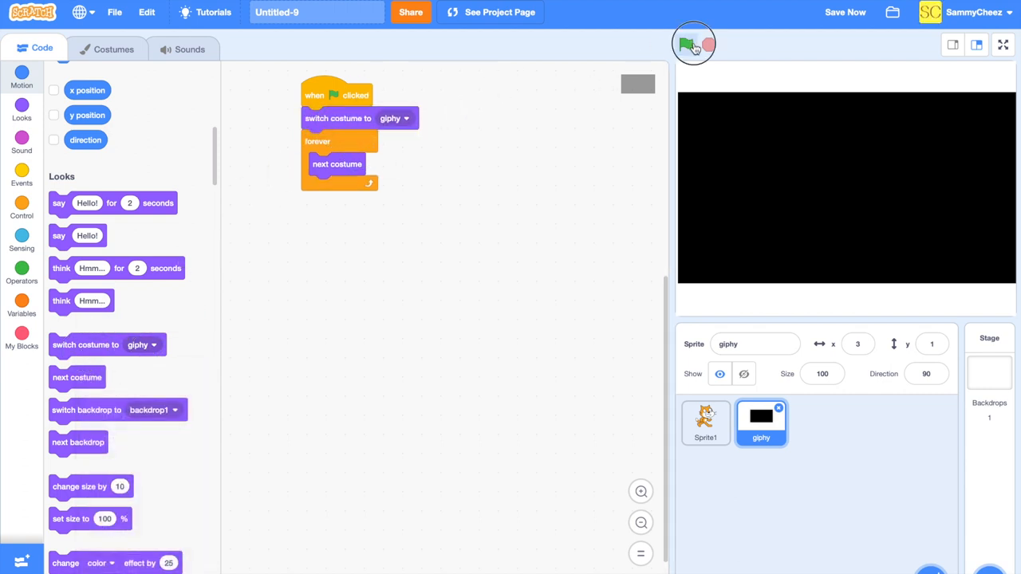
left_click(685, 44)
type("0.1")
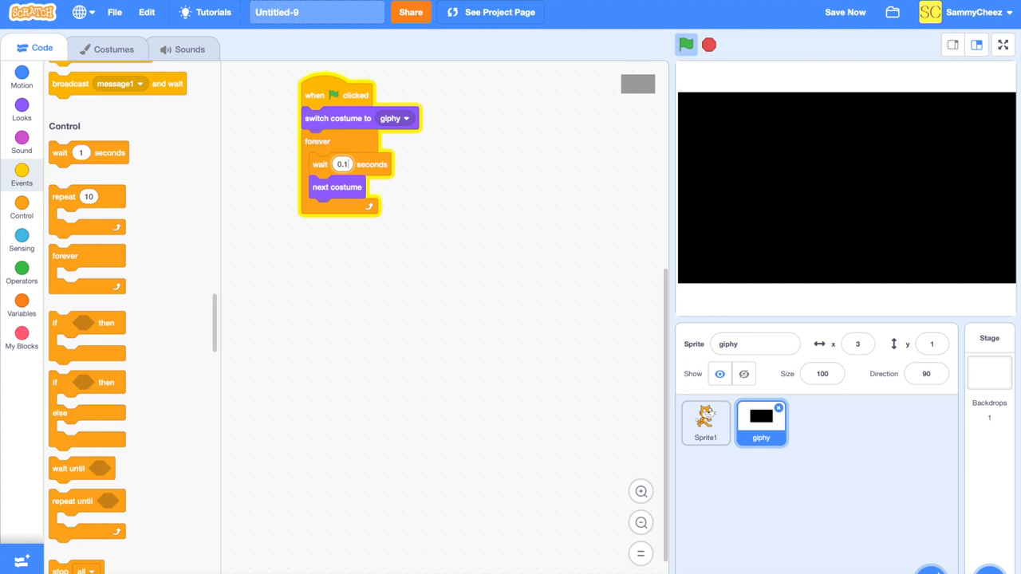
Test the animation, then shorten the loop's wait to a near-zero 0.0001 seconds.
left_click(686, 44)
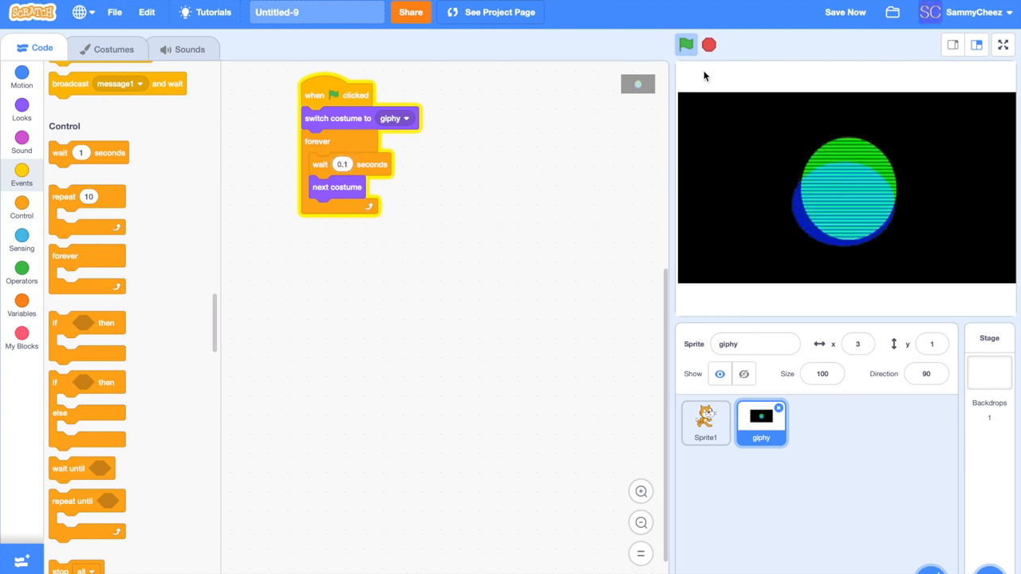
left_click(686, 44)
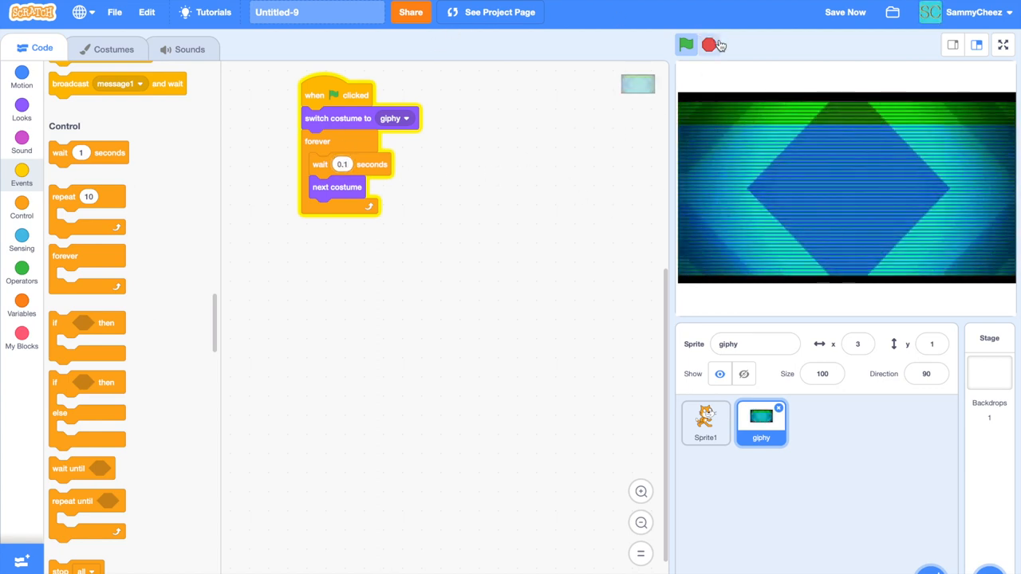
left_click(686, 45)
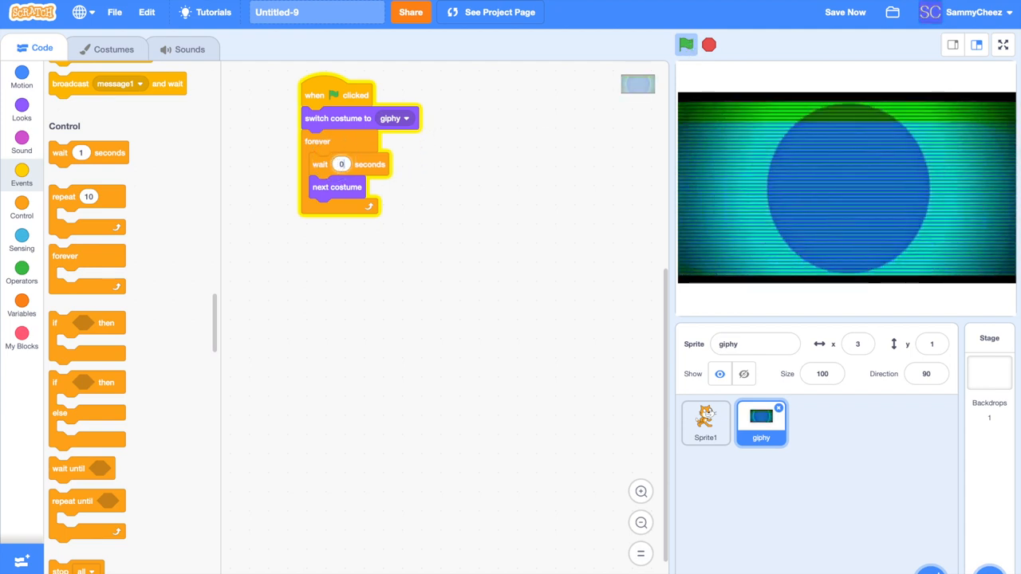
type("0.0001")
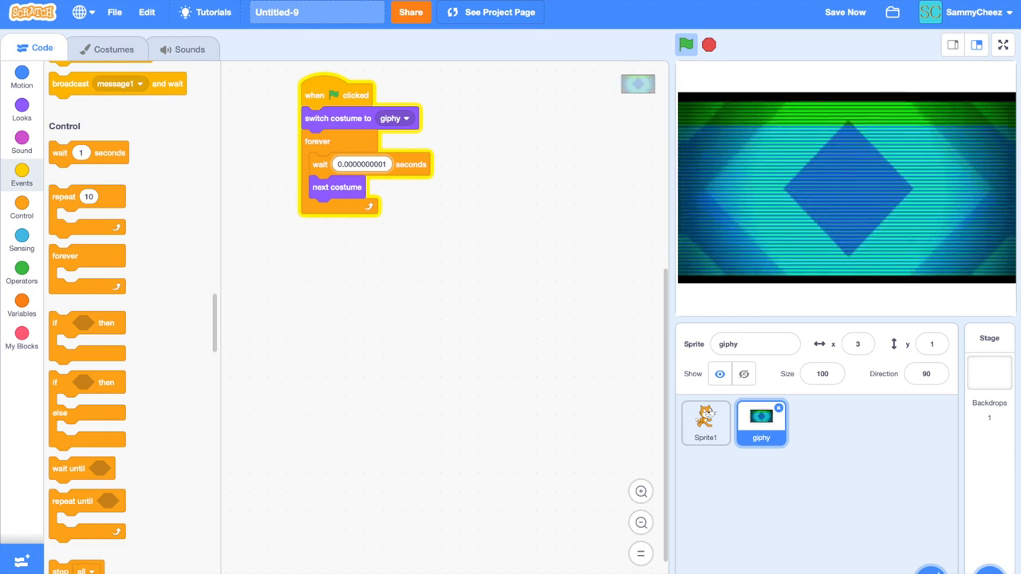
Run the script repeatedly so the GIF plays at full speed on the stage.
left_click(686, 45)
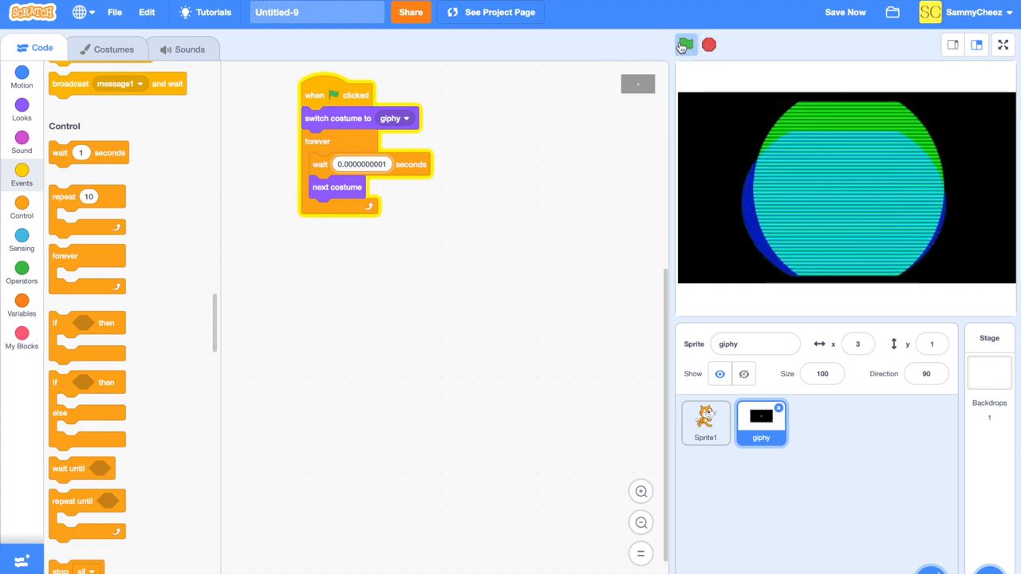
left_click(684, 45)
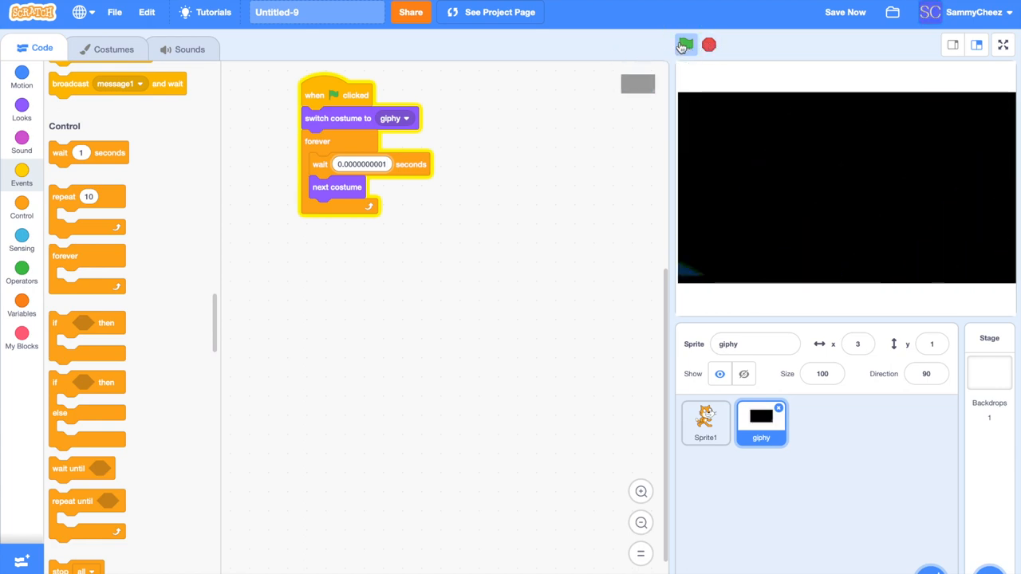
left_click(684, 45)
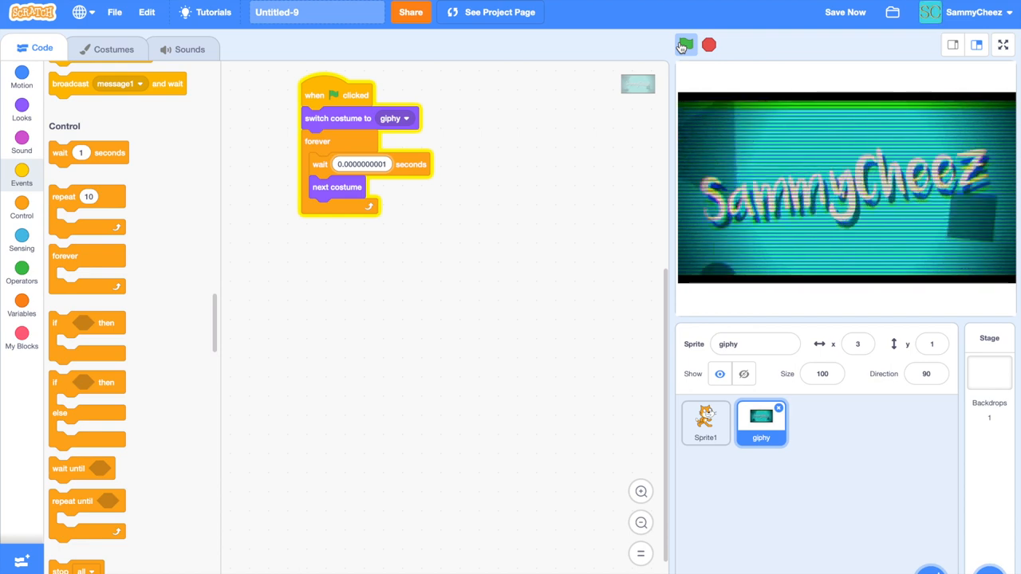
left_click(684, 44)
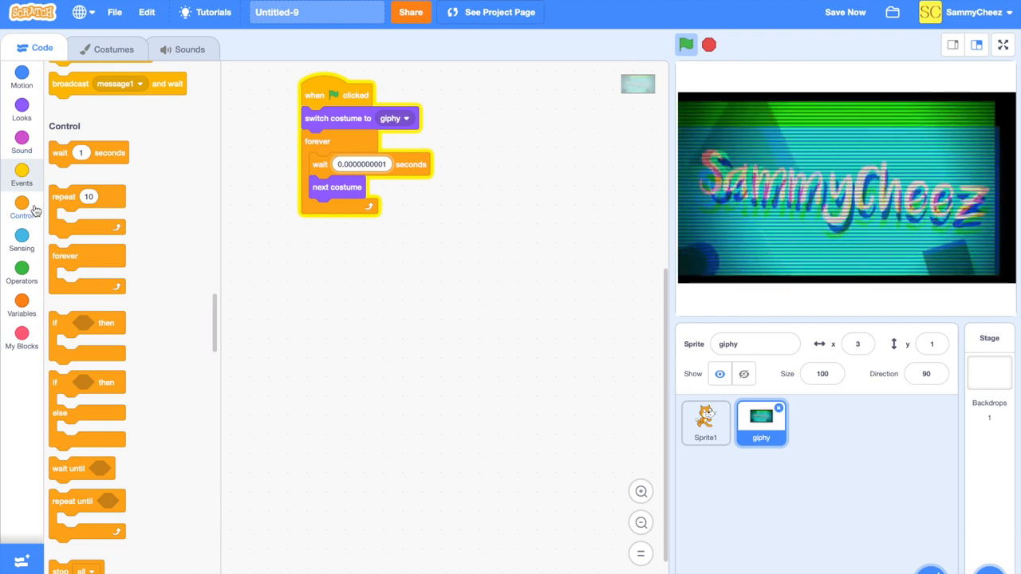
left_click(23, 109)
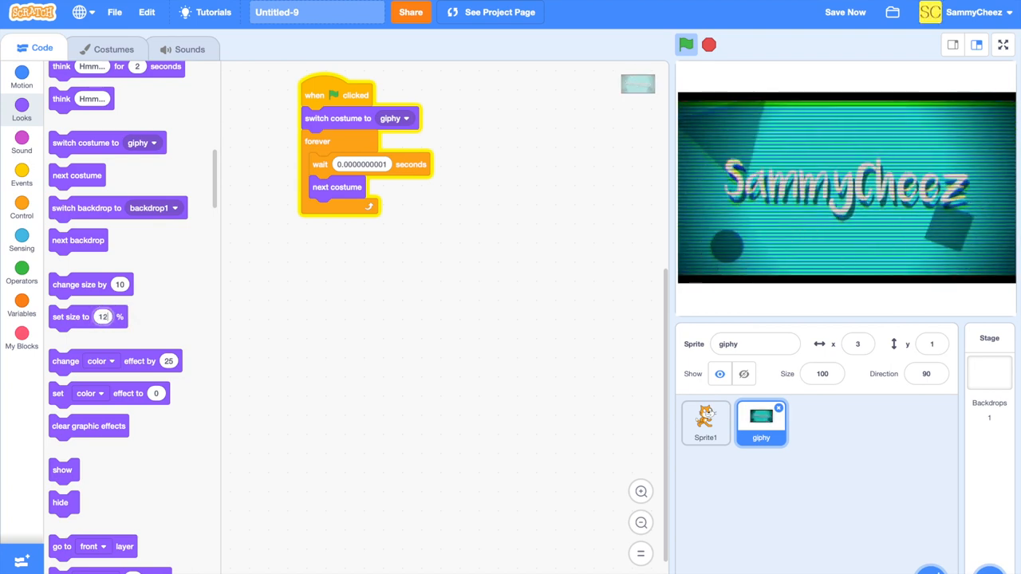
Set the sprite's size block to enlarge it, then run and stop the project to check.
type("120")
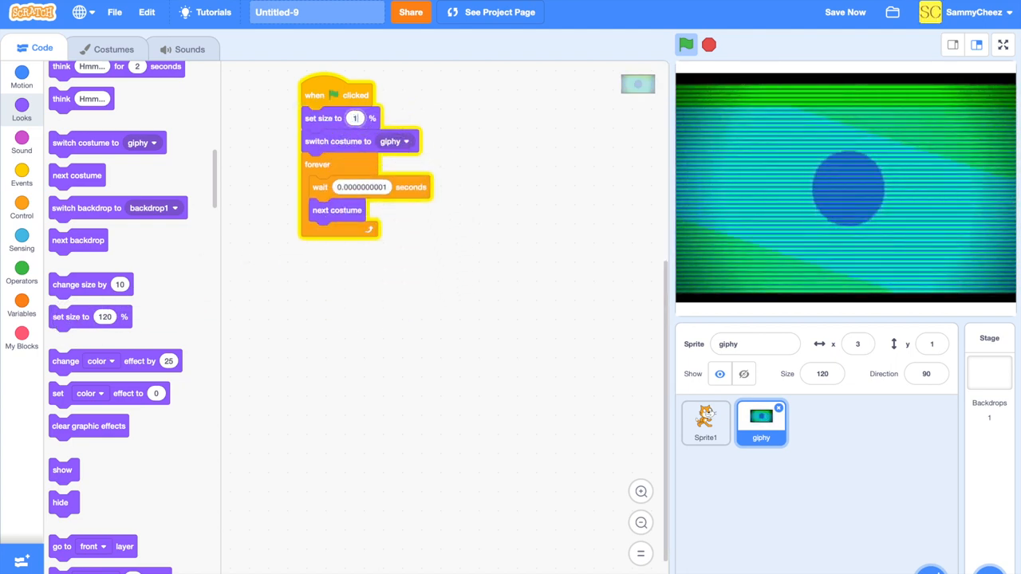
left_click(686, 45)
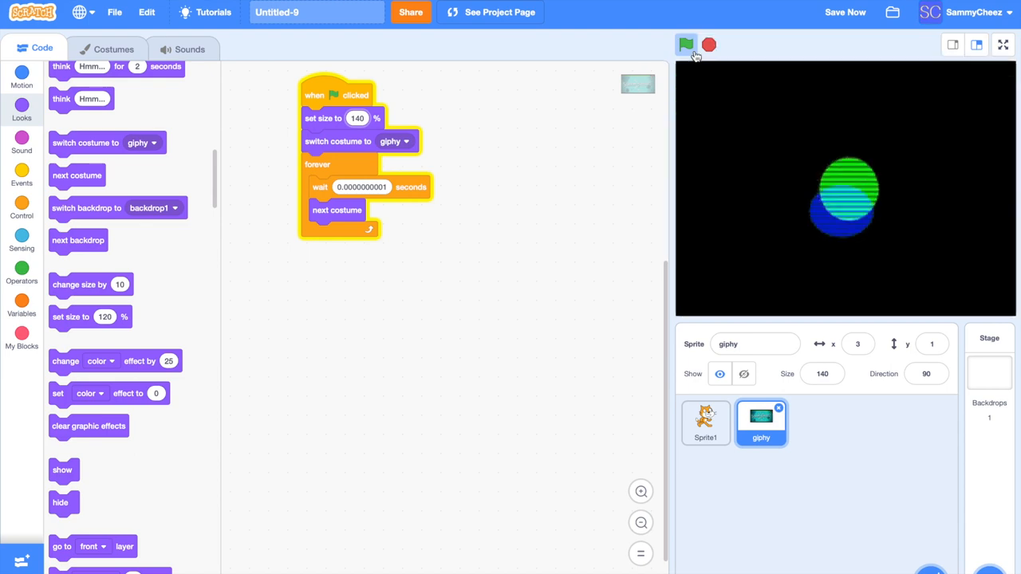
left_click(686, 45)
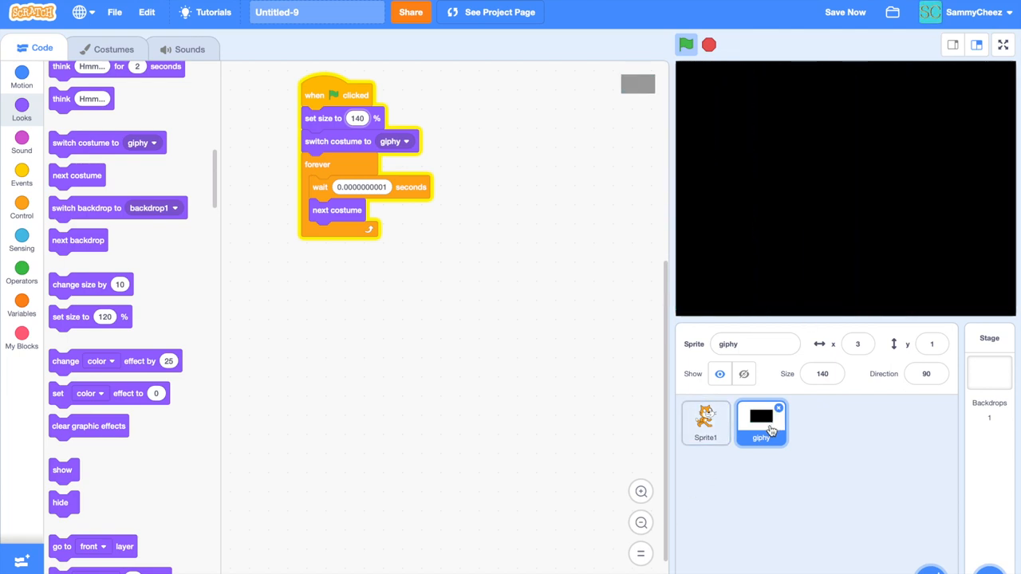
left_click(686, 45)
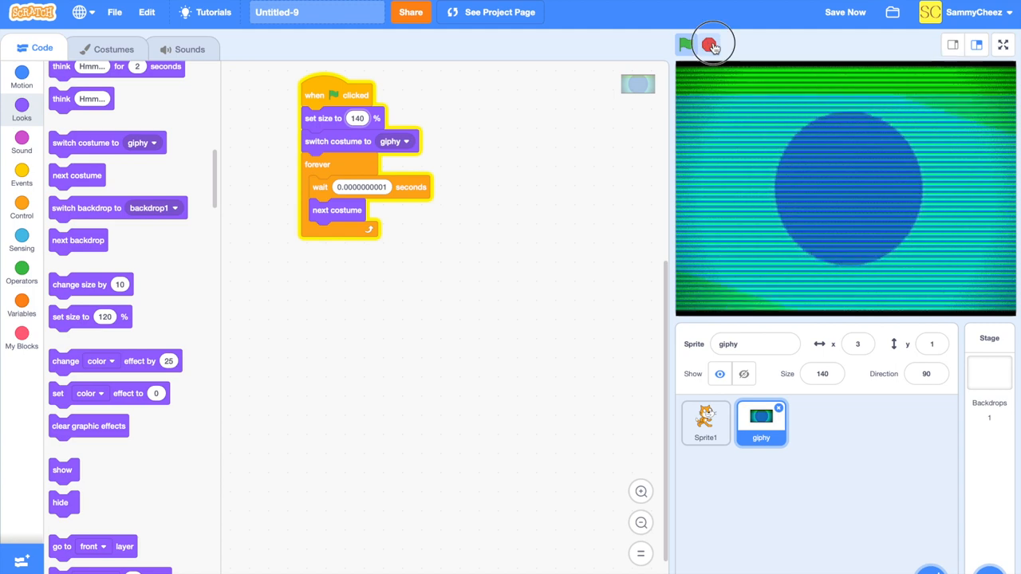
left_click(708, 45)
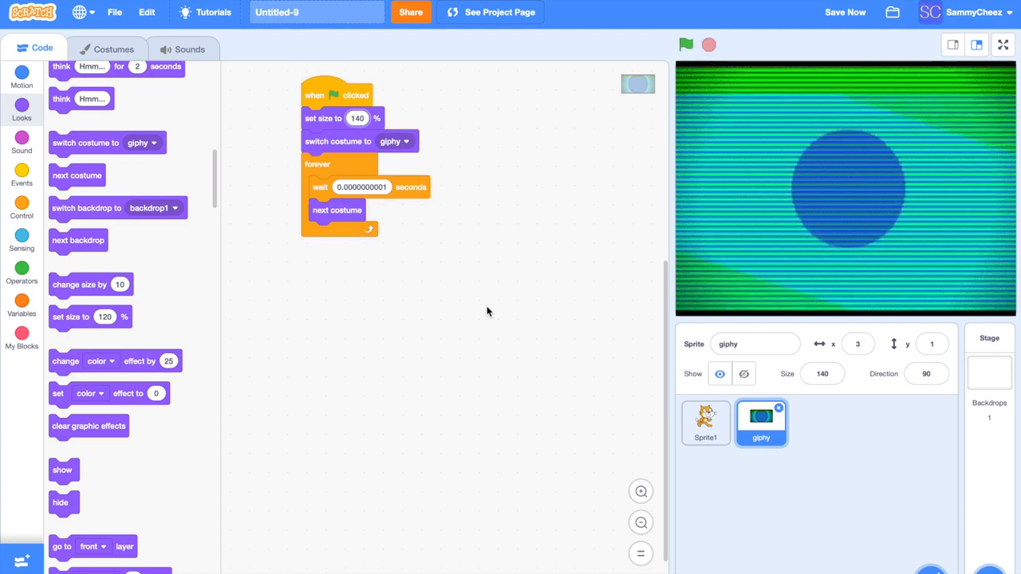
Leave the editor through the account options toward a Canva search.
left_click(969, 12)
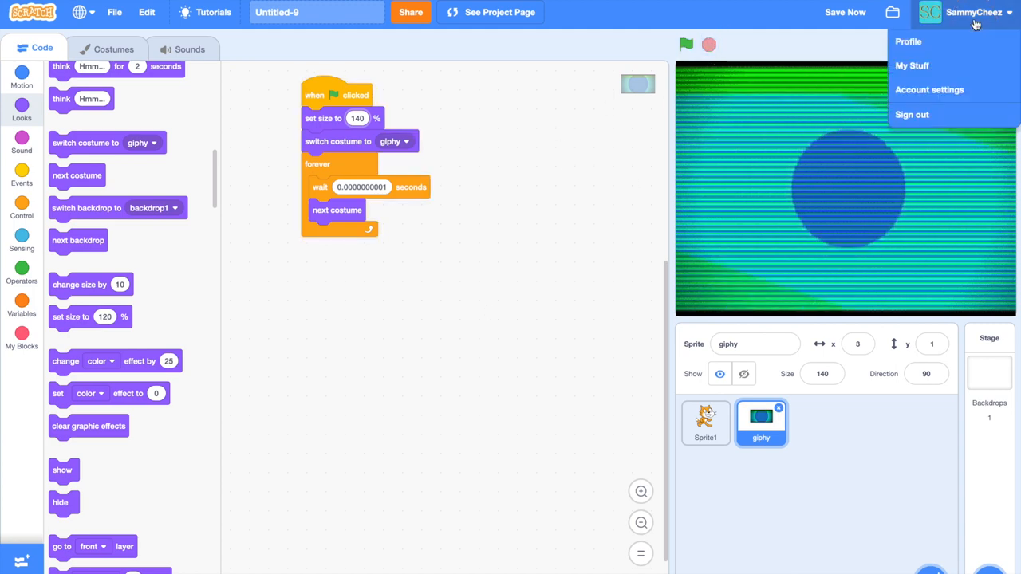
left_click(915, 23)
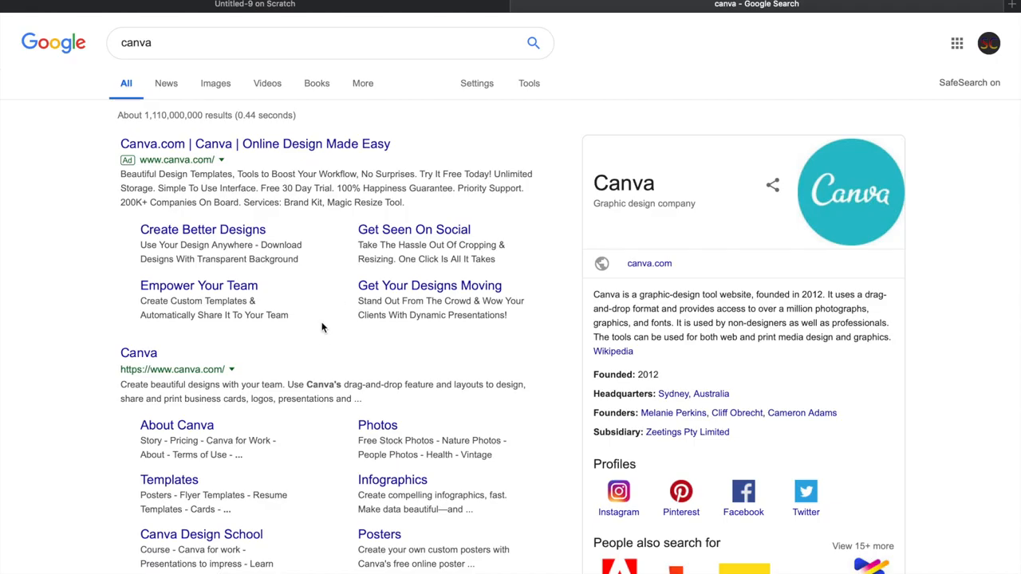
mouse_move(134, 377)
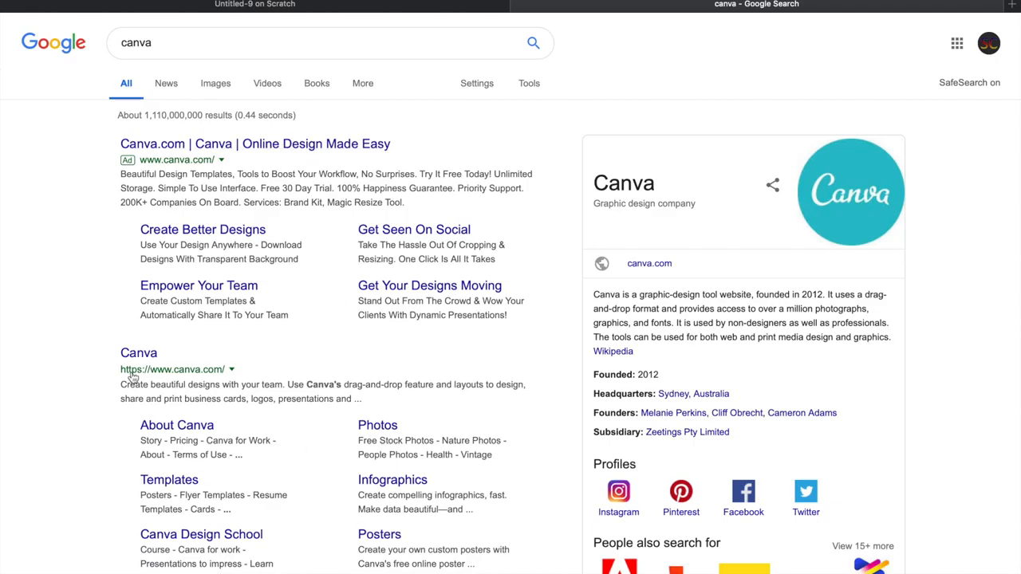